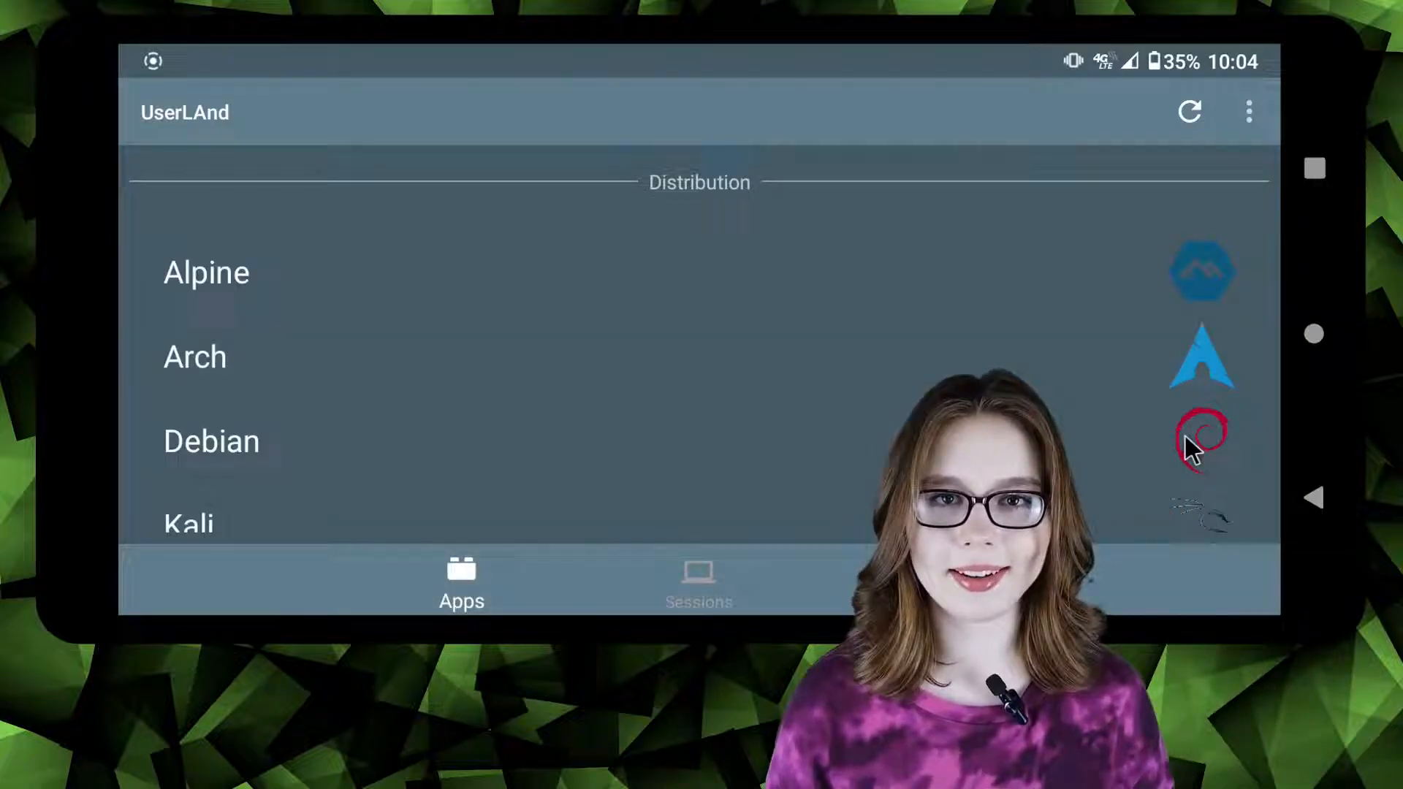
Choose Debian as the distribution and grant UserLAnd access to device storage
left_click(210, 440)
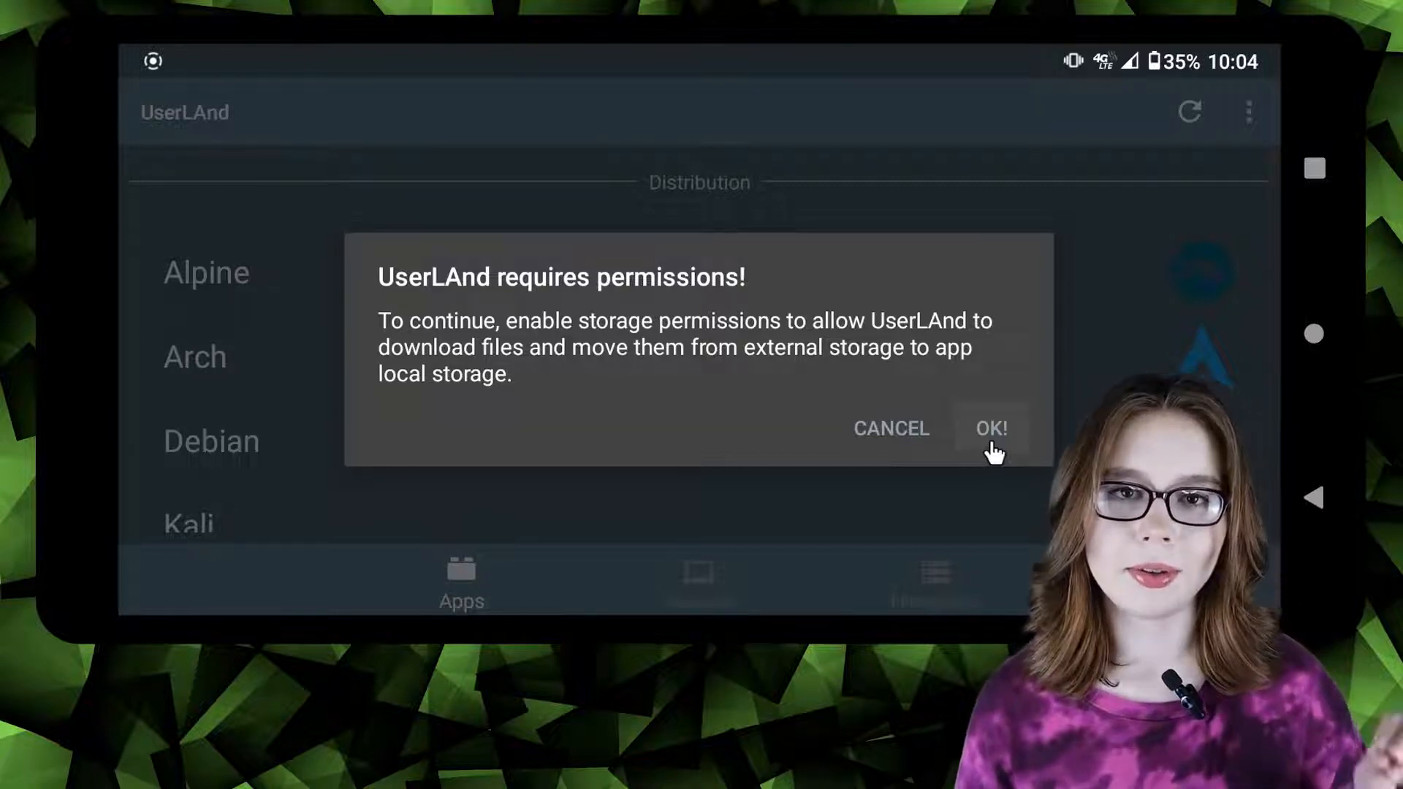
left_click(989, 429)
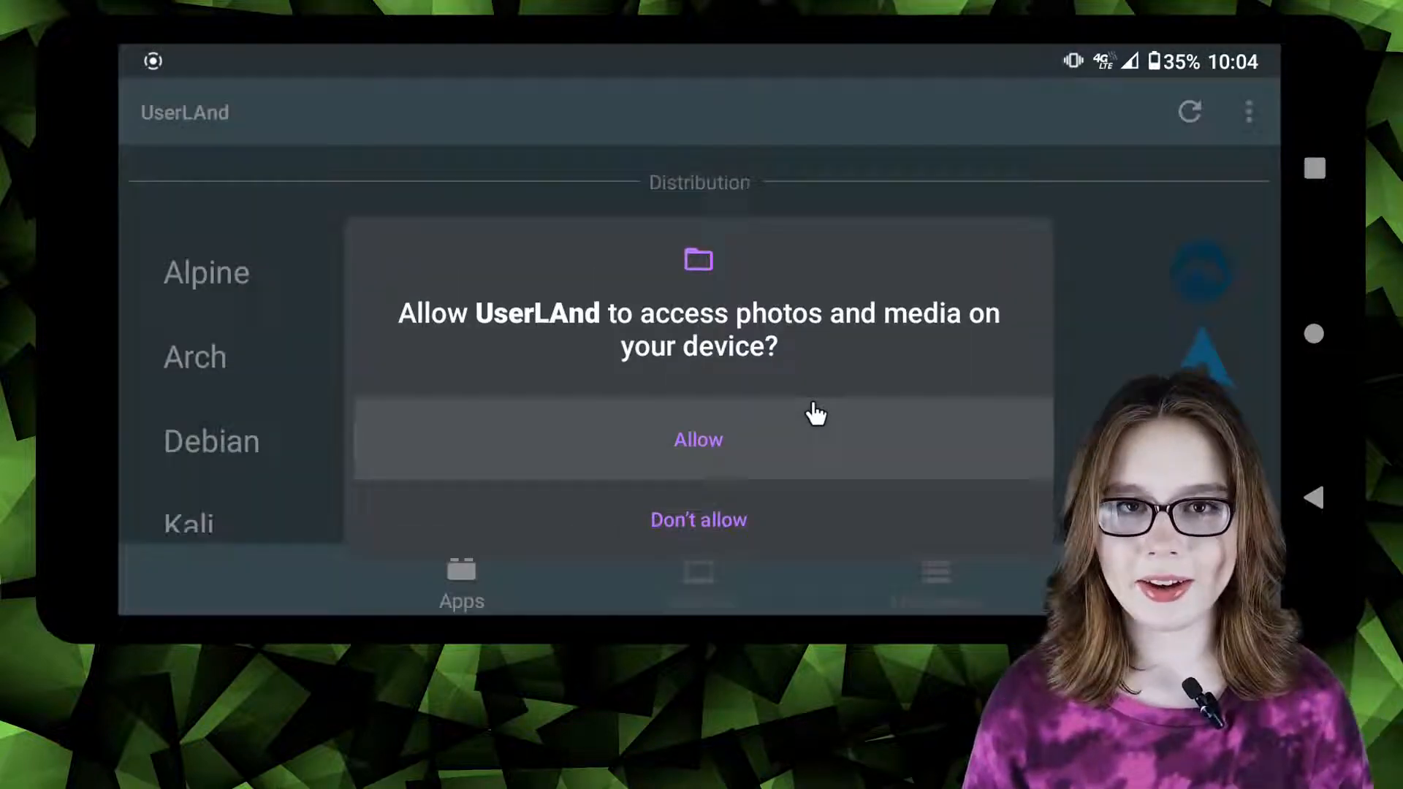
left_click(699, 440)
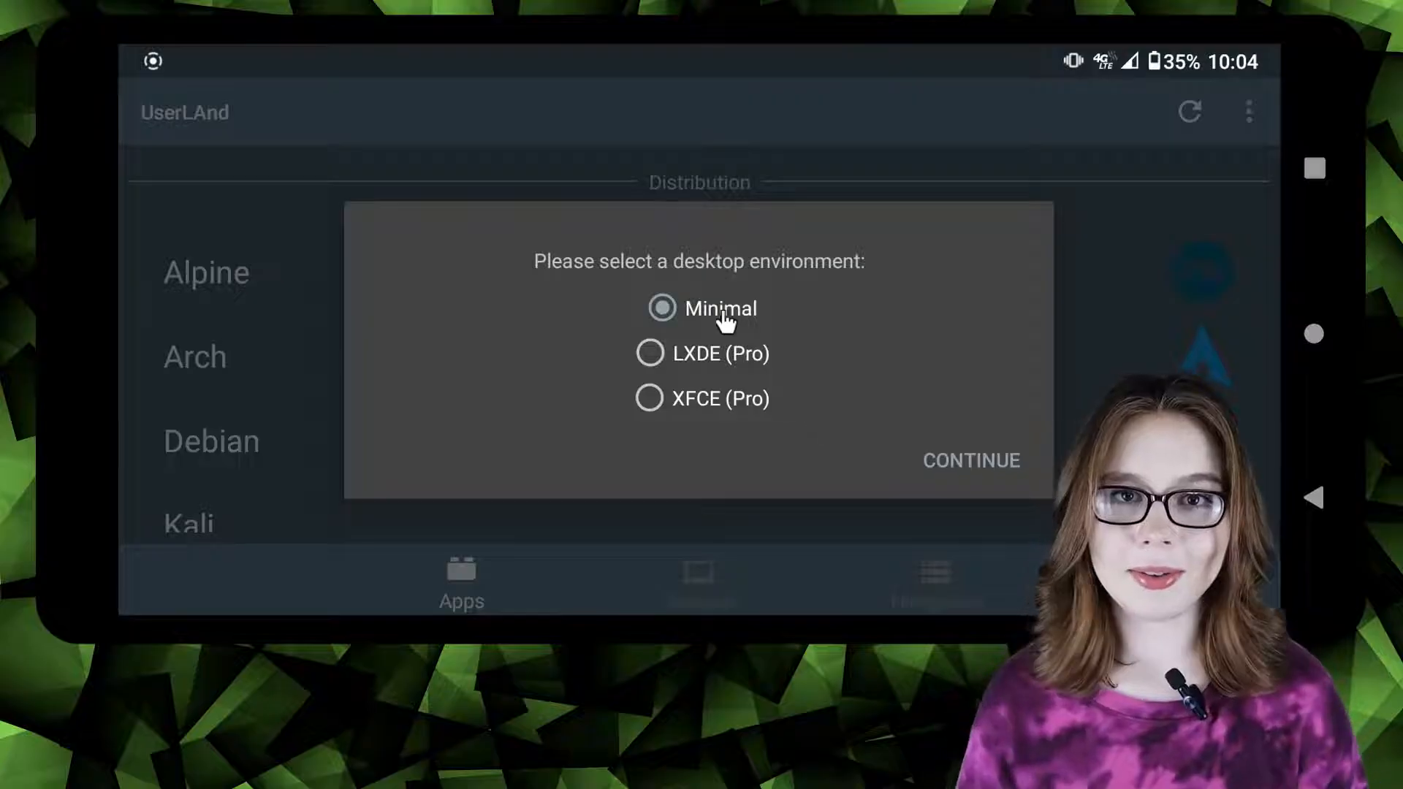
mouse_move(949, 442)
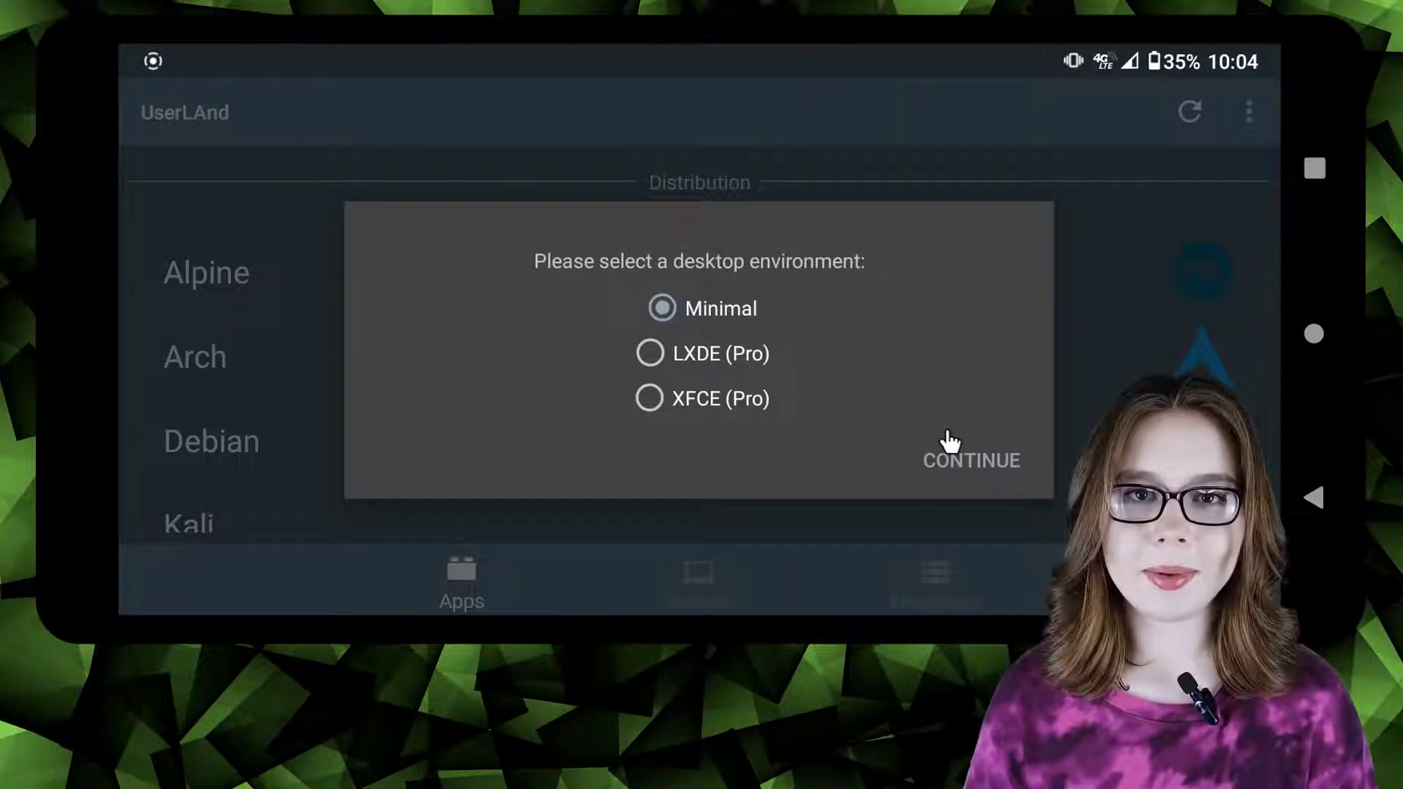
Keep the Minimal desktop environment and select a Graphical connection type
left_click(971, 461)
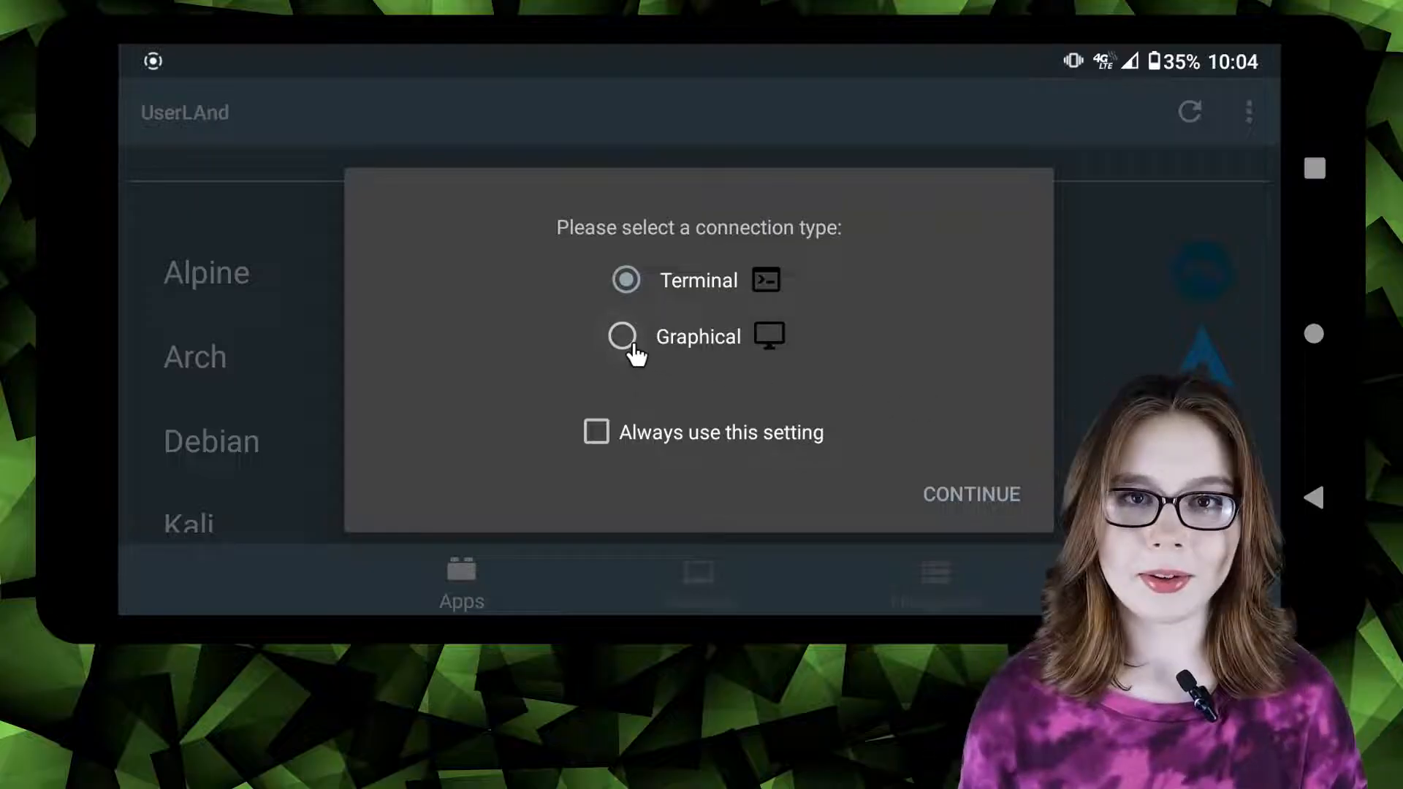
left_click(624, 336)
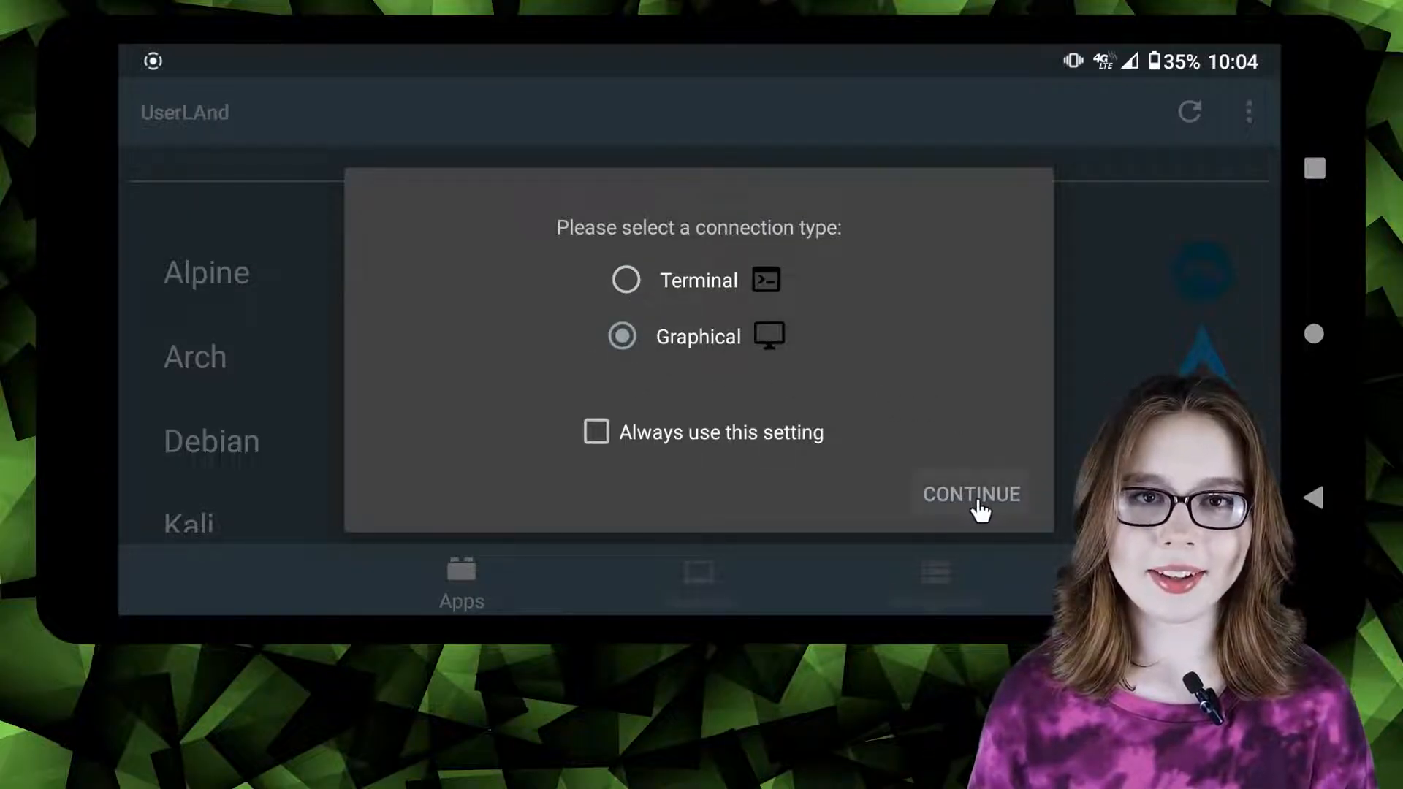
left_click(971, 494)
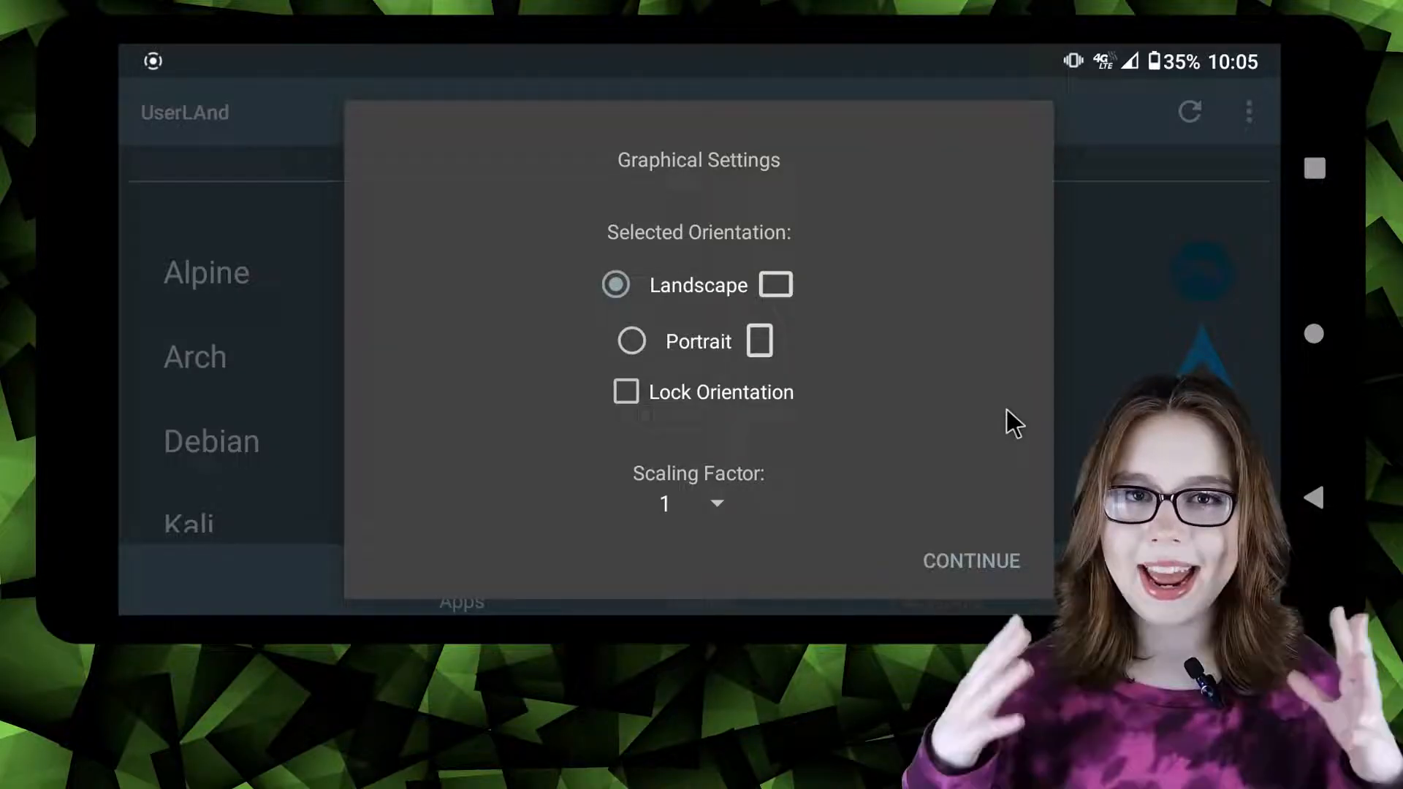
Accept the default landscape display settings and view the new VNC apps session in Sessions
left_click(970, 561)
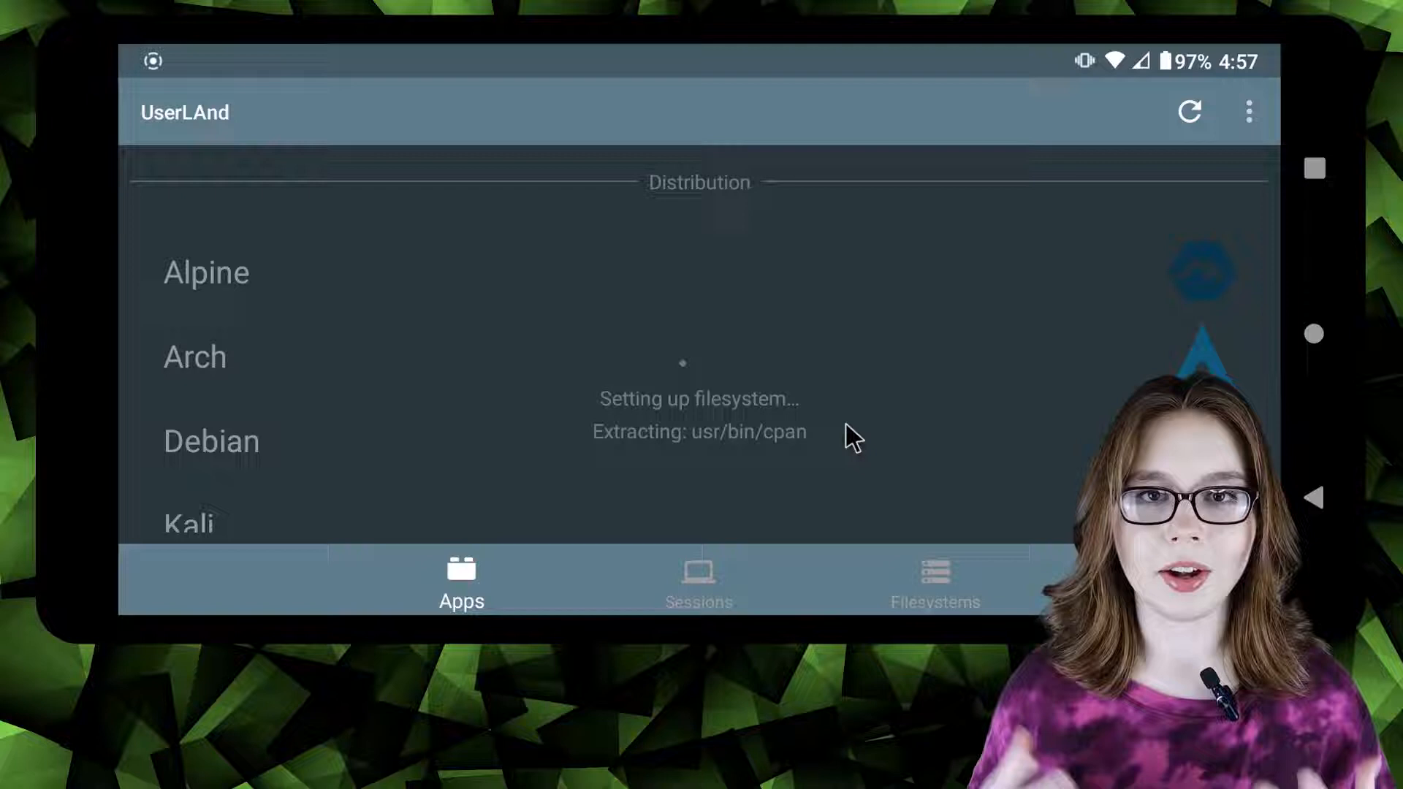
left_click(698, 581)
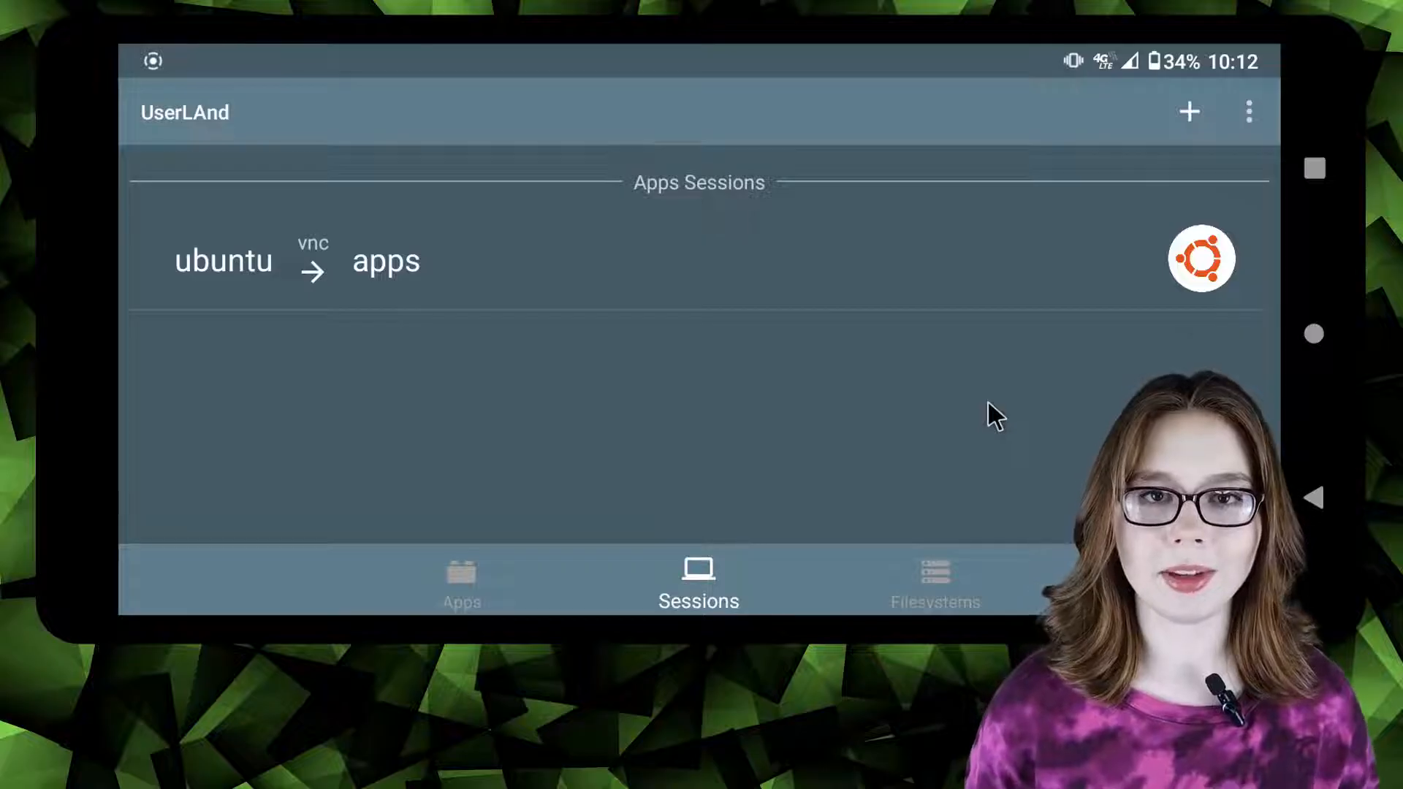
Review the apps filesystem's Edit/Delete/Export options, then launch the session into the VNC desktop
left_click(935, 581)
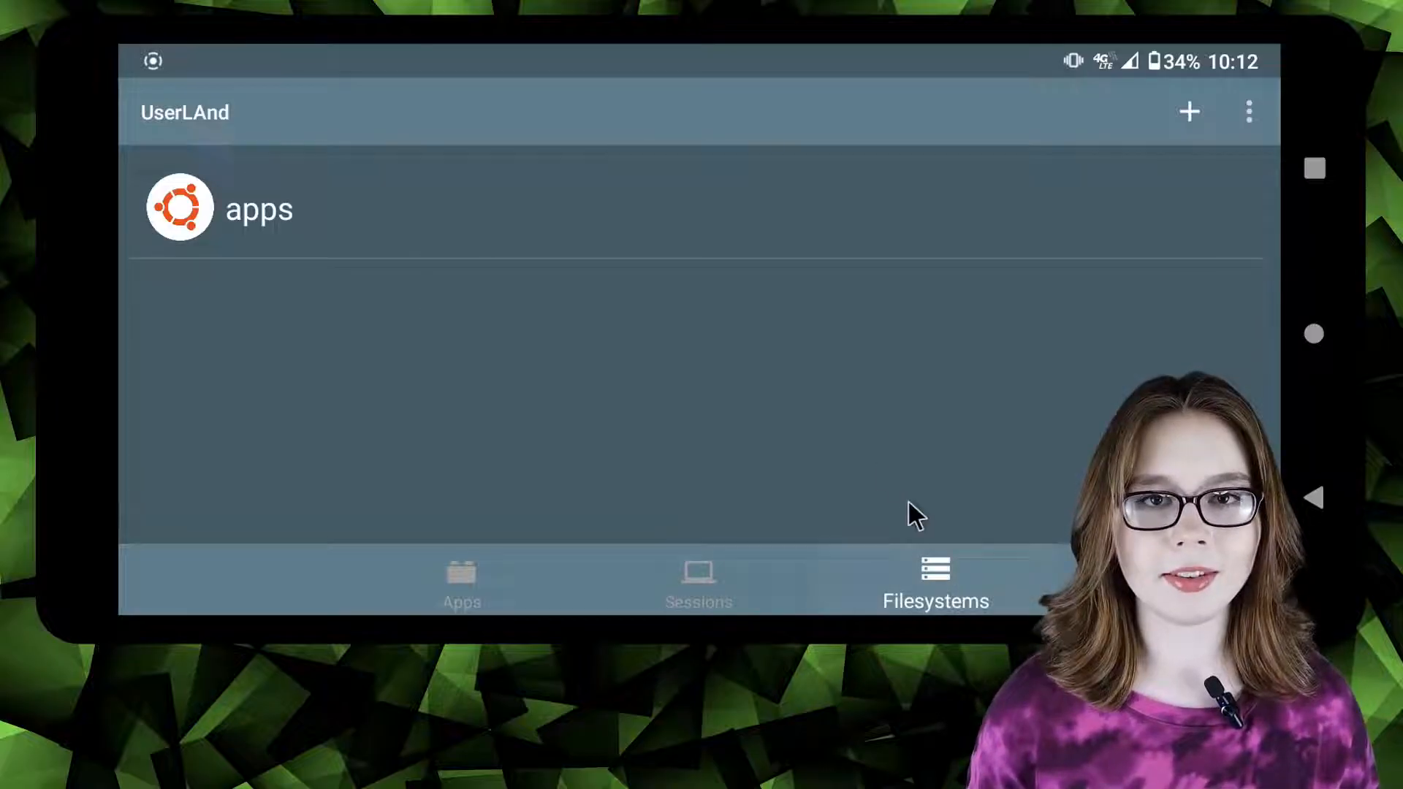
left_click(259, 208)
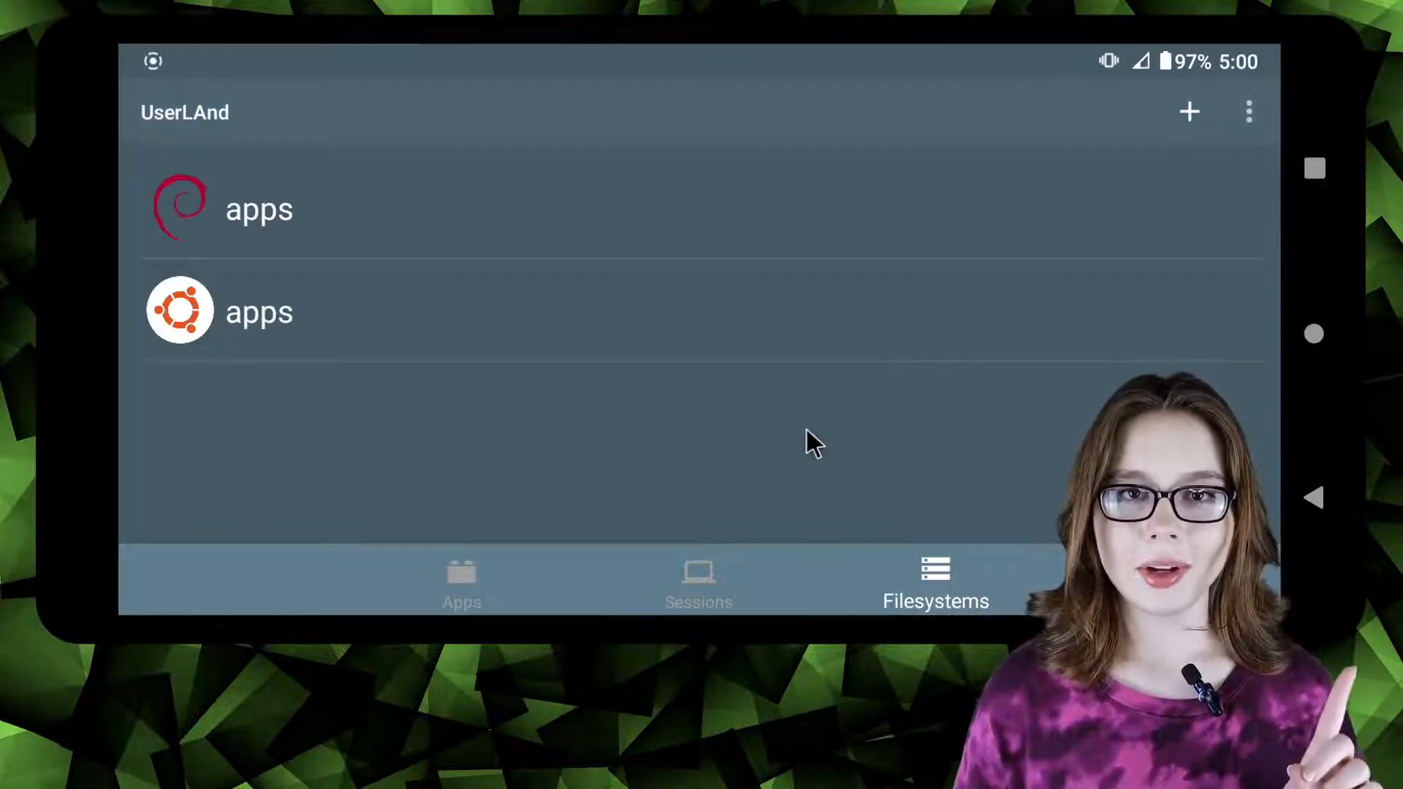
left_click(259, 310)
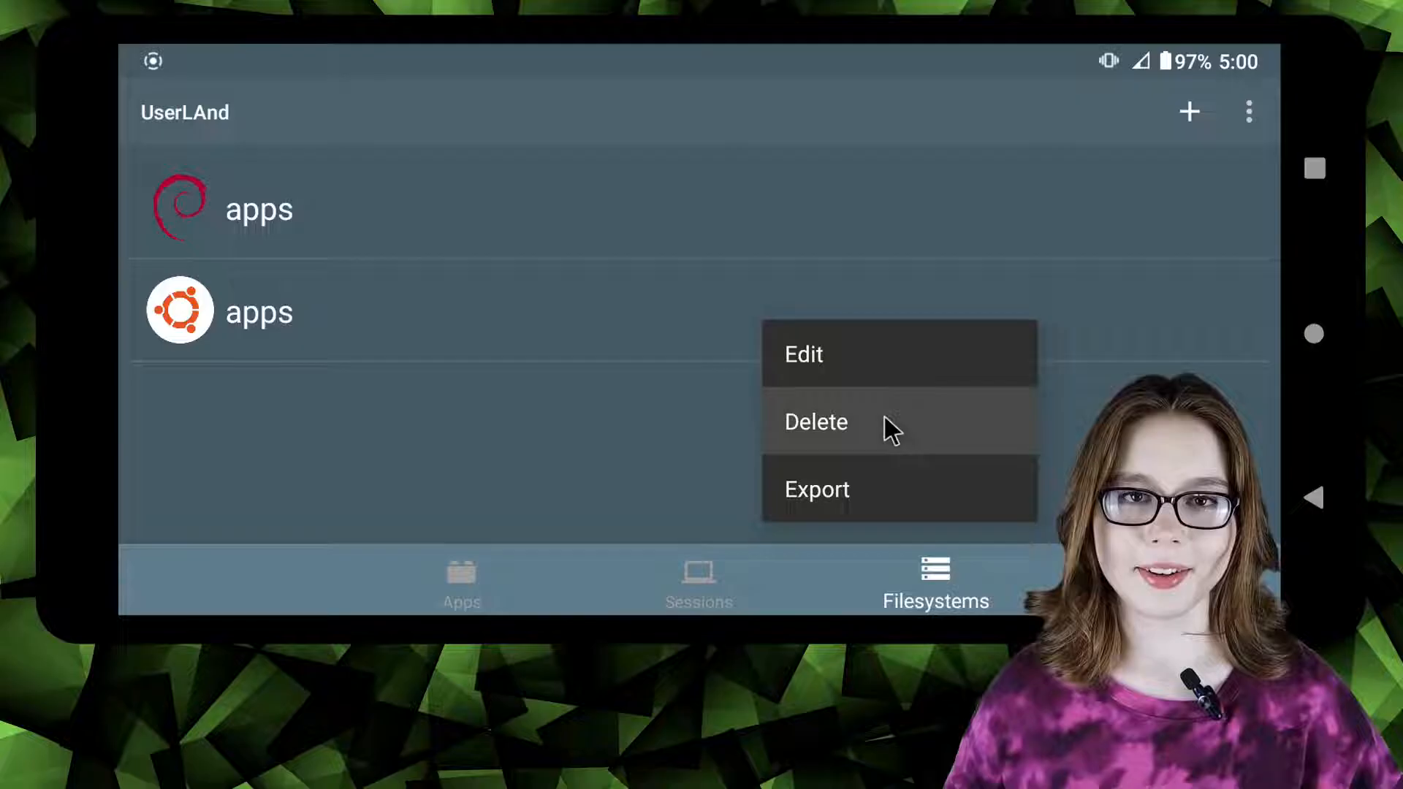
left_click(814, 421)
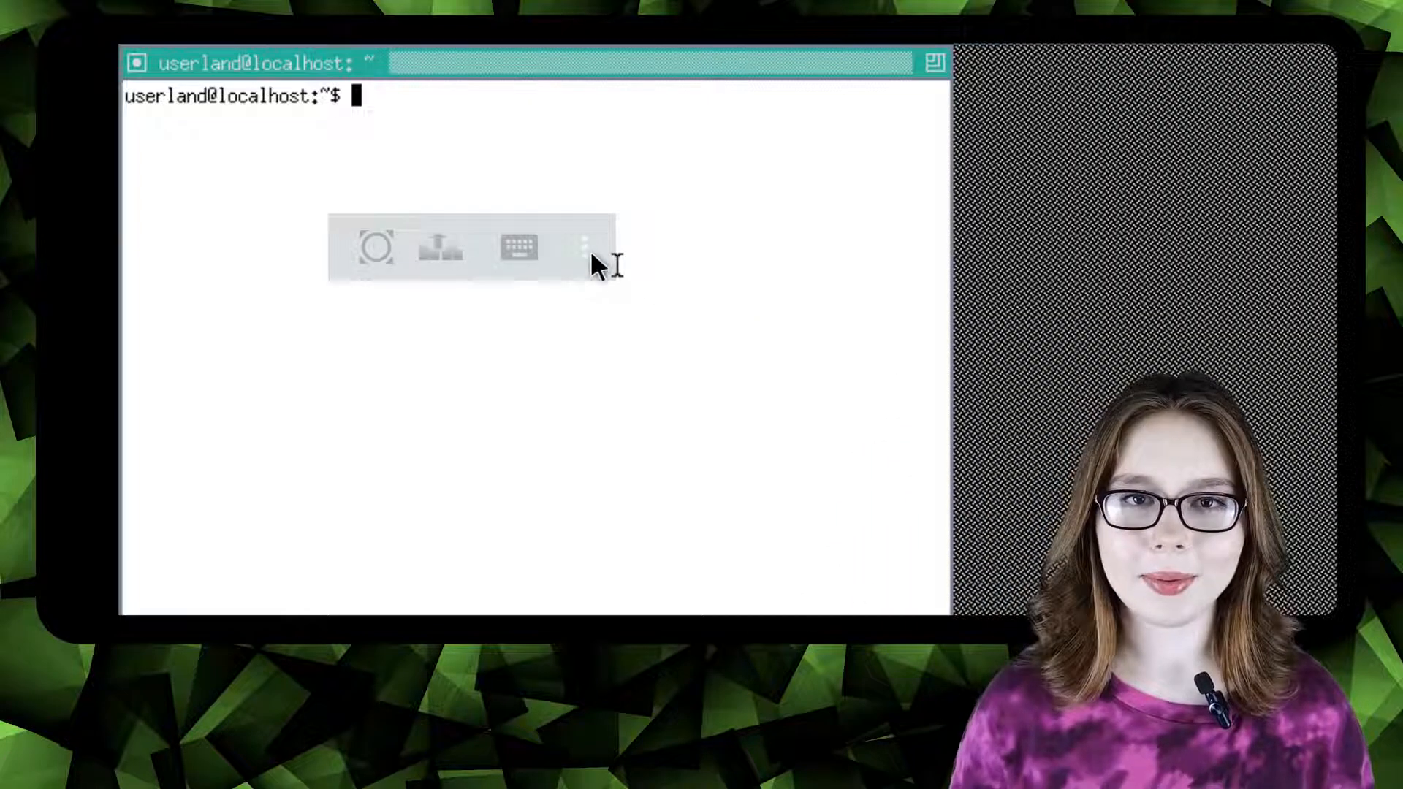
Leave the remote desktop back to Sessions and stop the running debian session
left_click(587, 247)
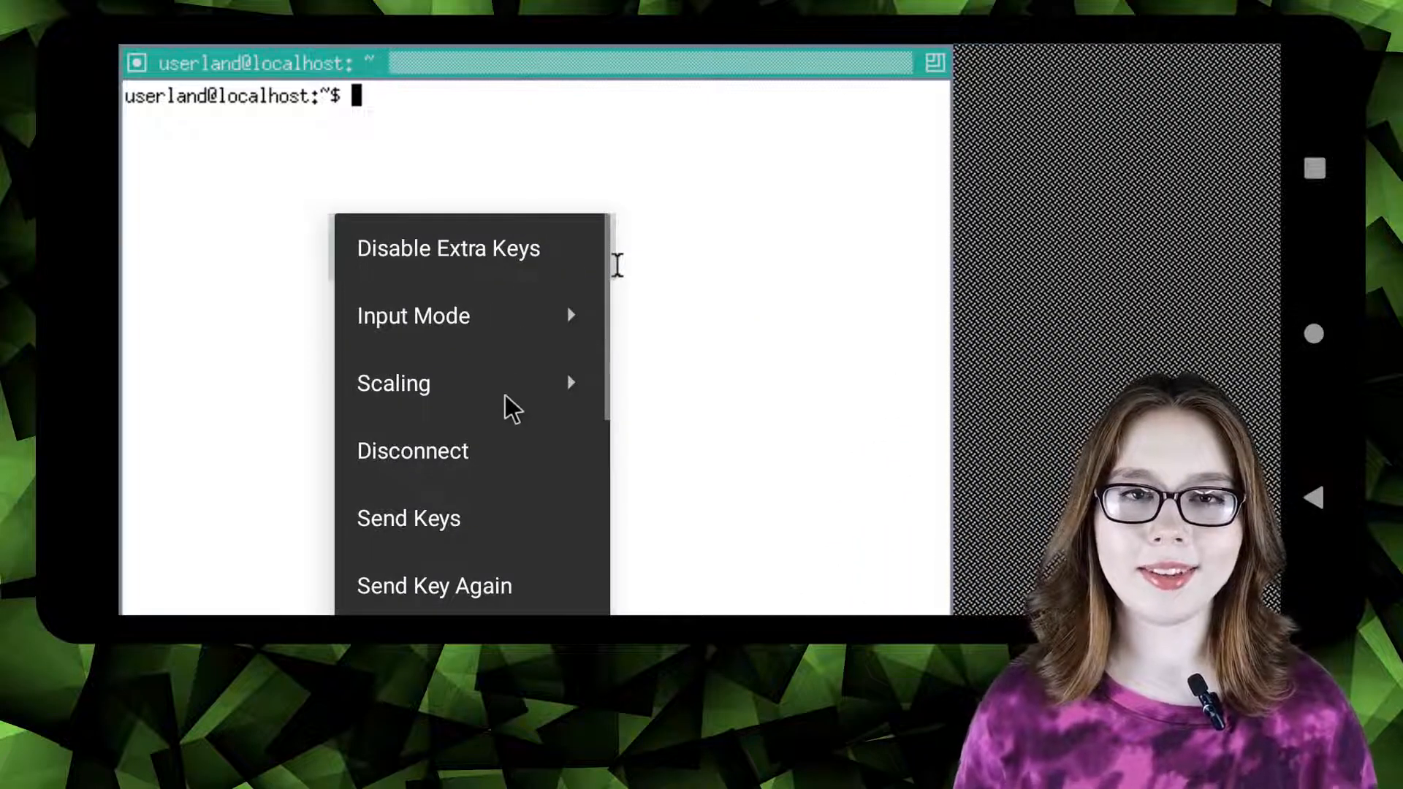
left_click(412, 450)
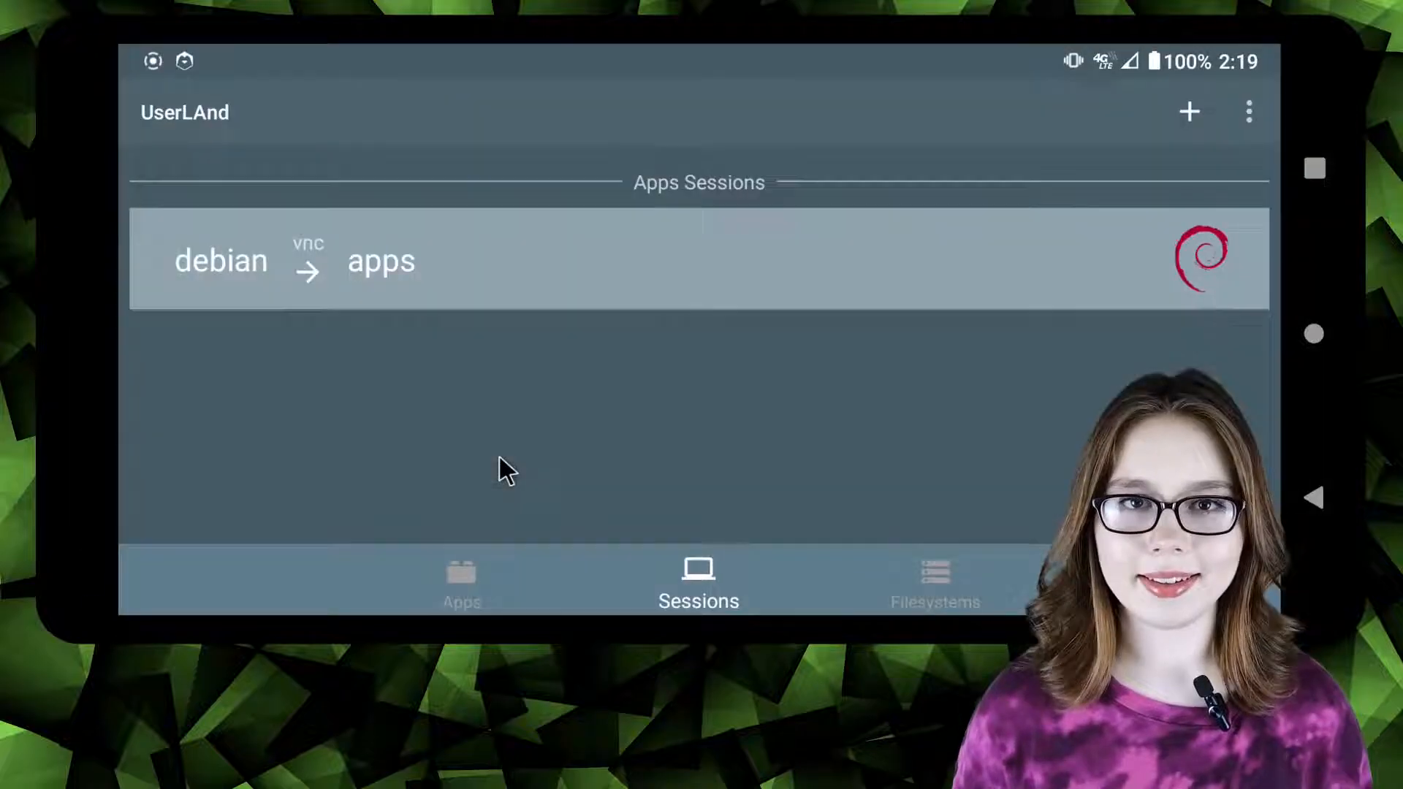
mouse_move(683, 400)
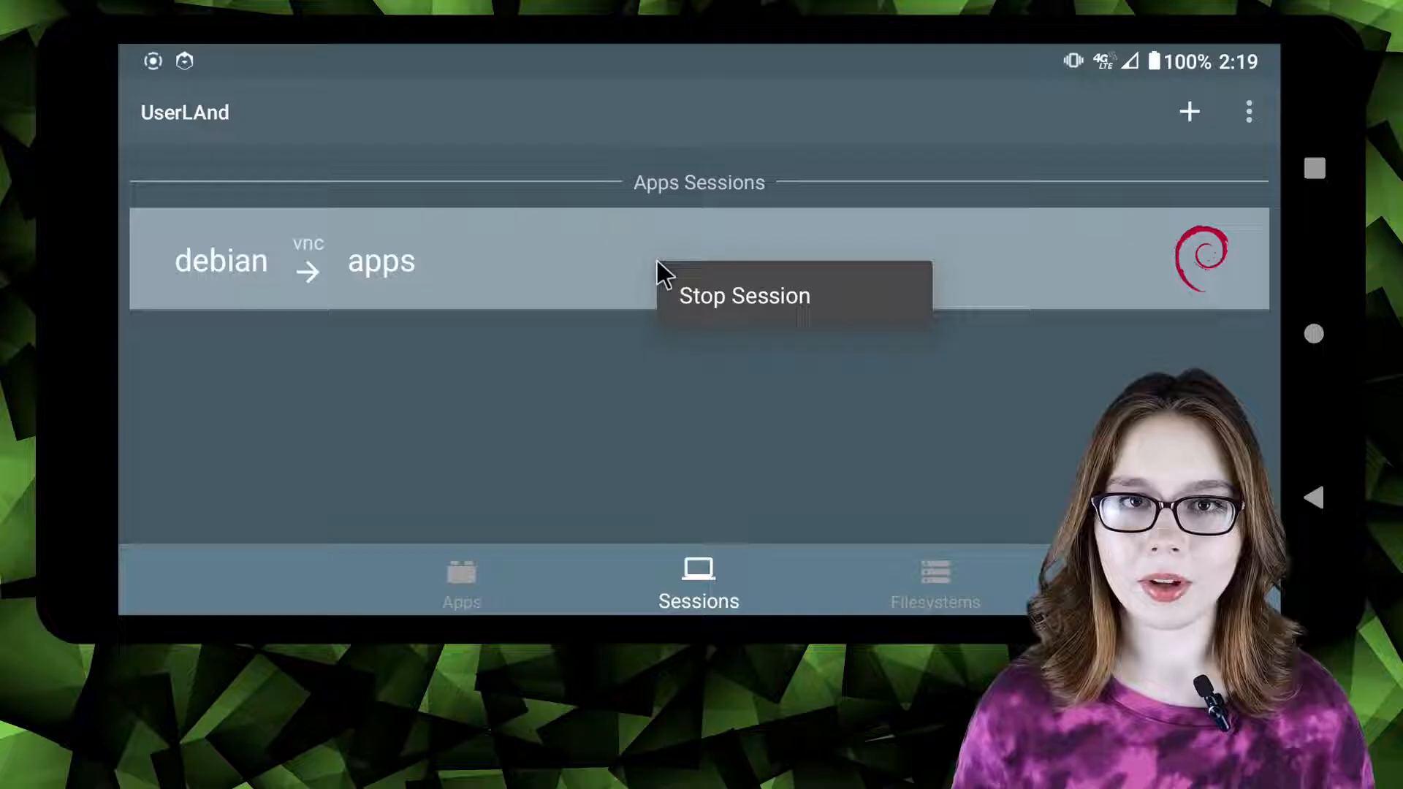
mouse_move(846, 304)
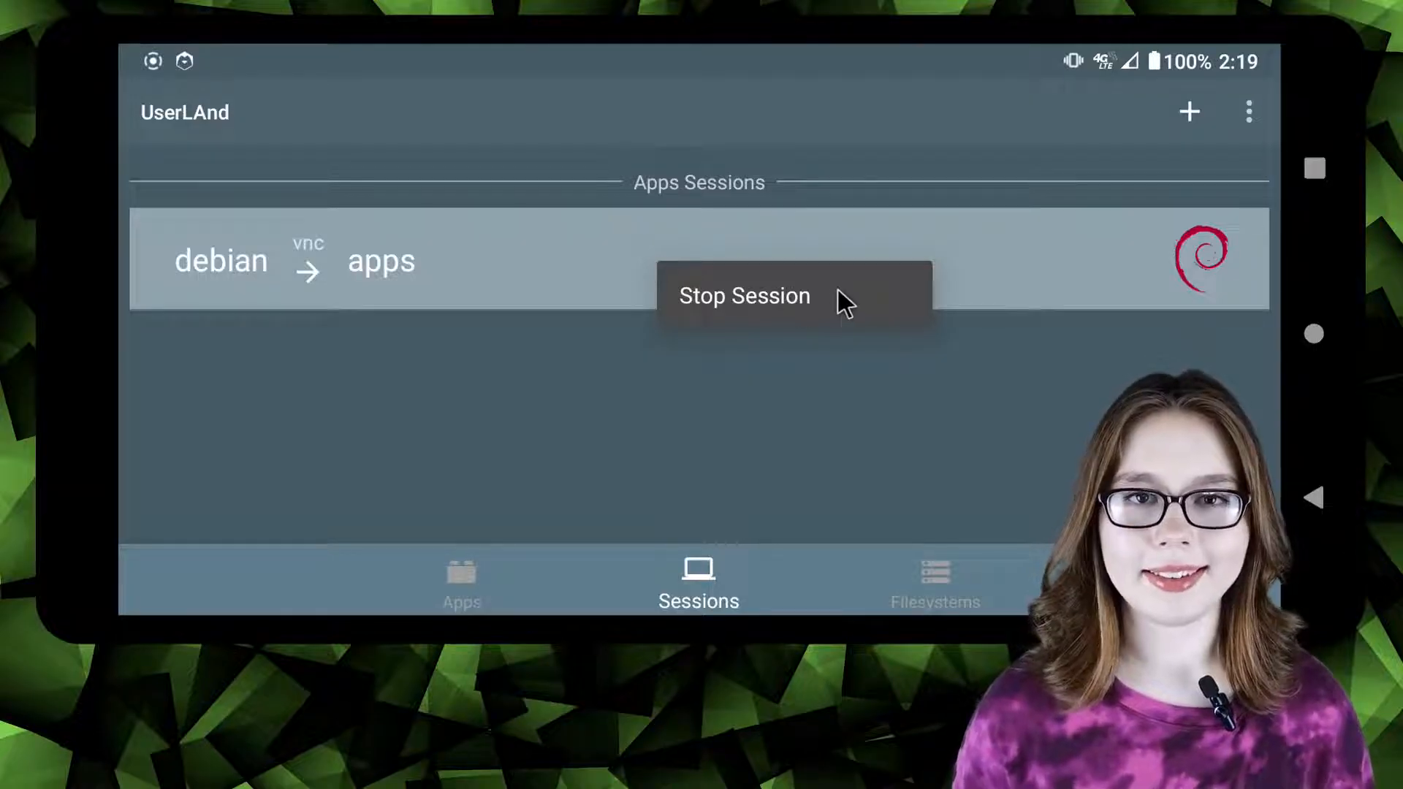
left_click(744, 296)
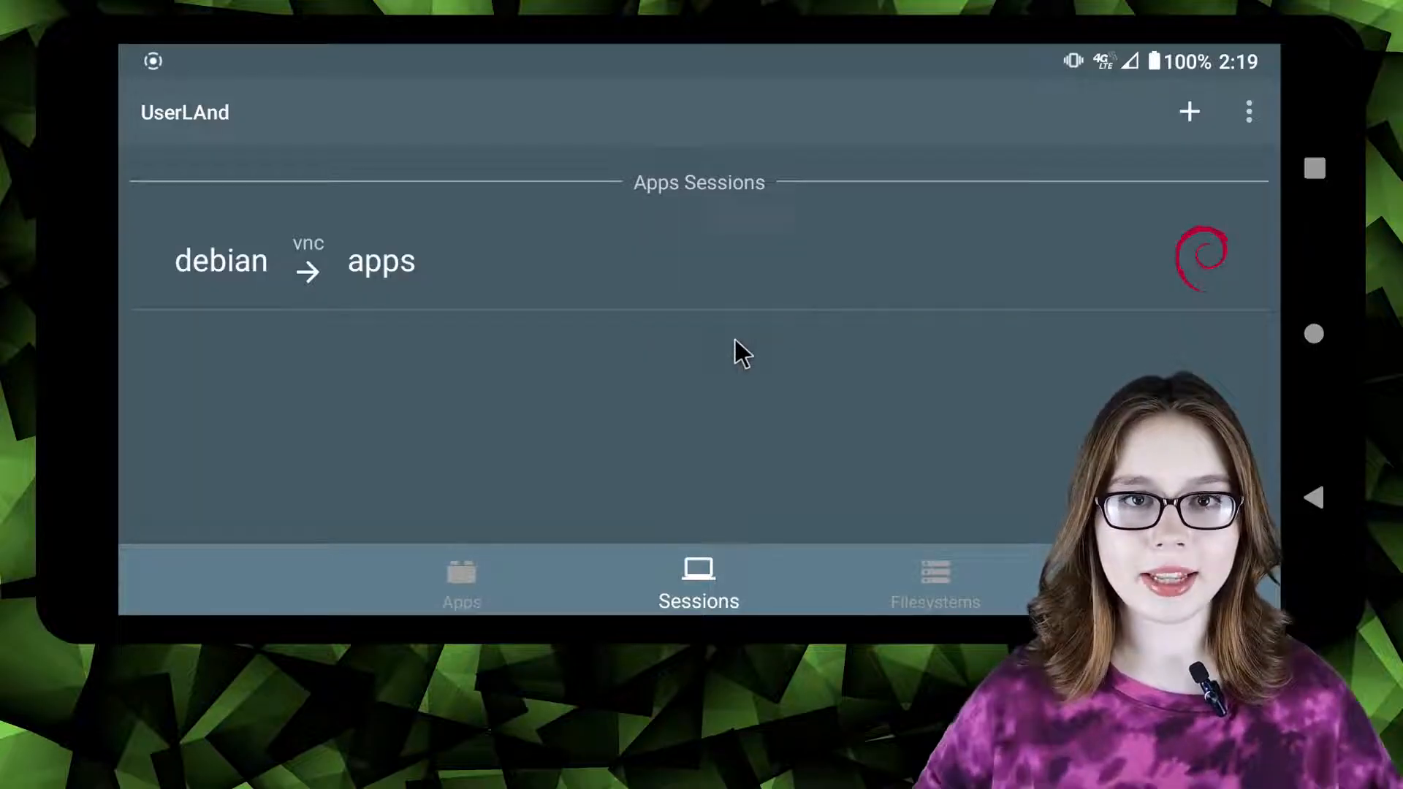
mouse_move(707, 274)
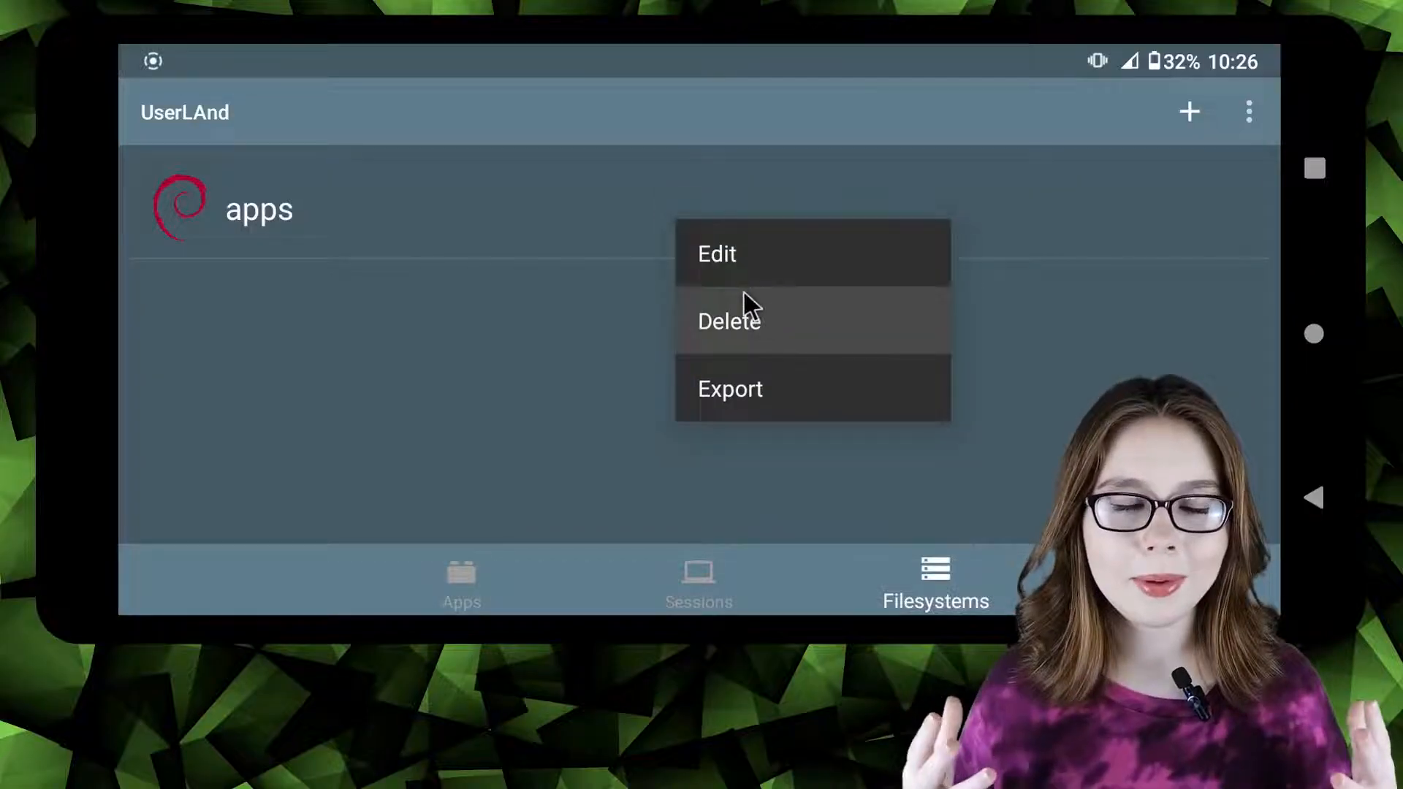
Delete the apps filesystem and confirm the session list is empty
left_click(730, 322)
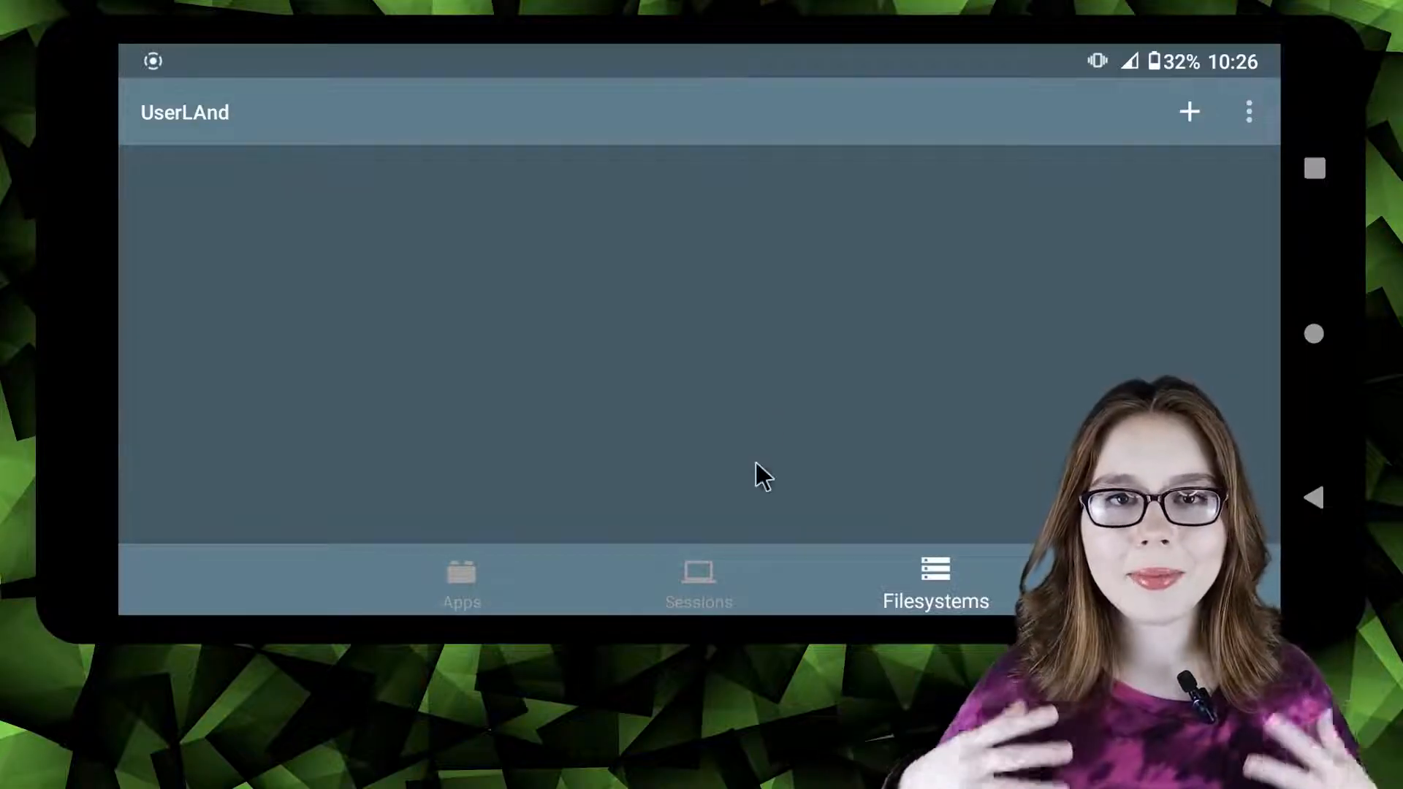
left_click(698, 586)
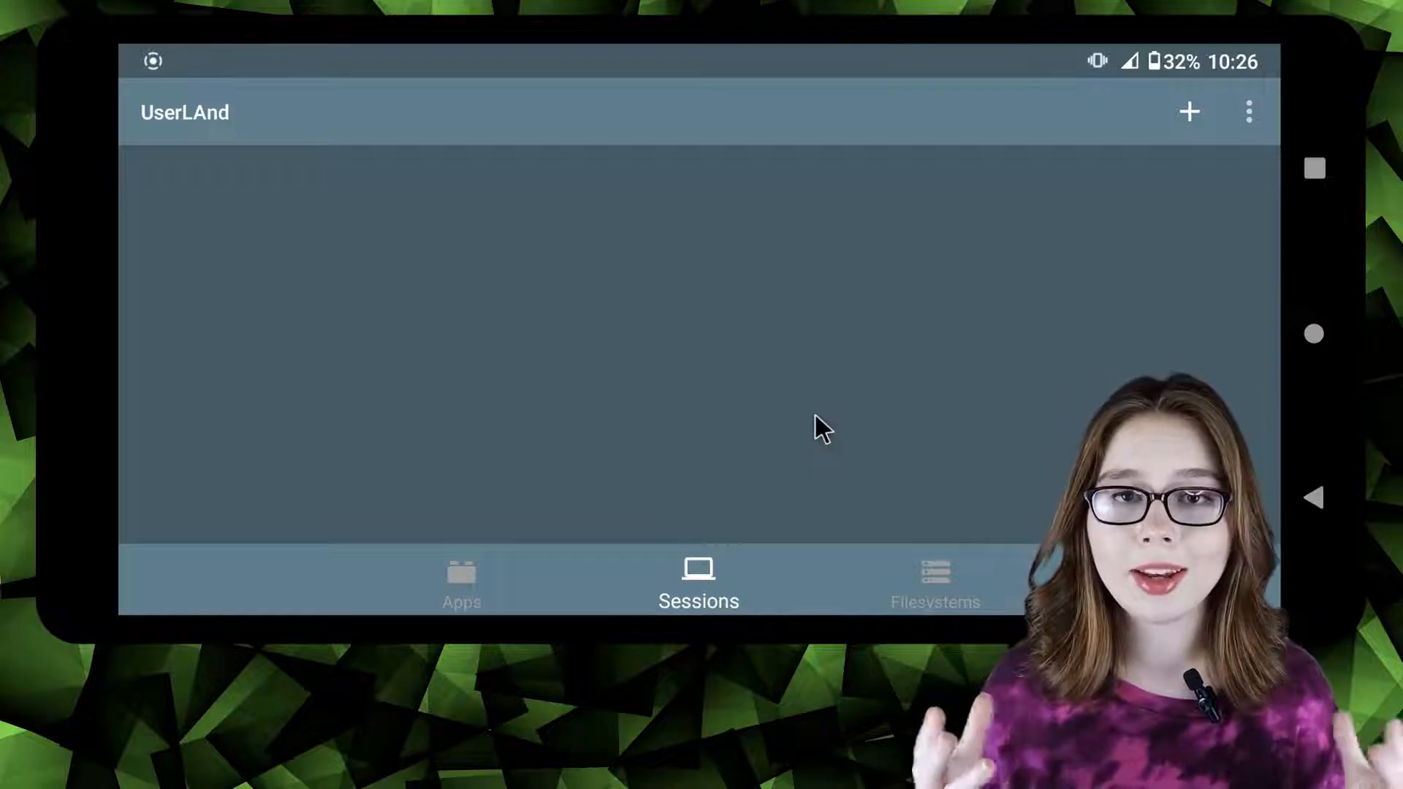
mouse_move(839, 432)
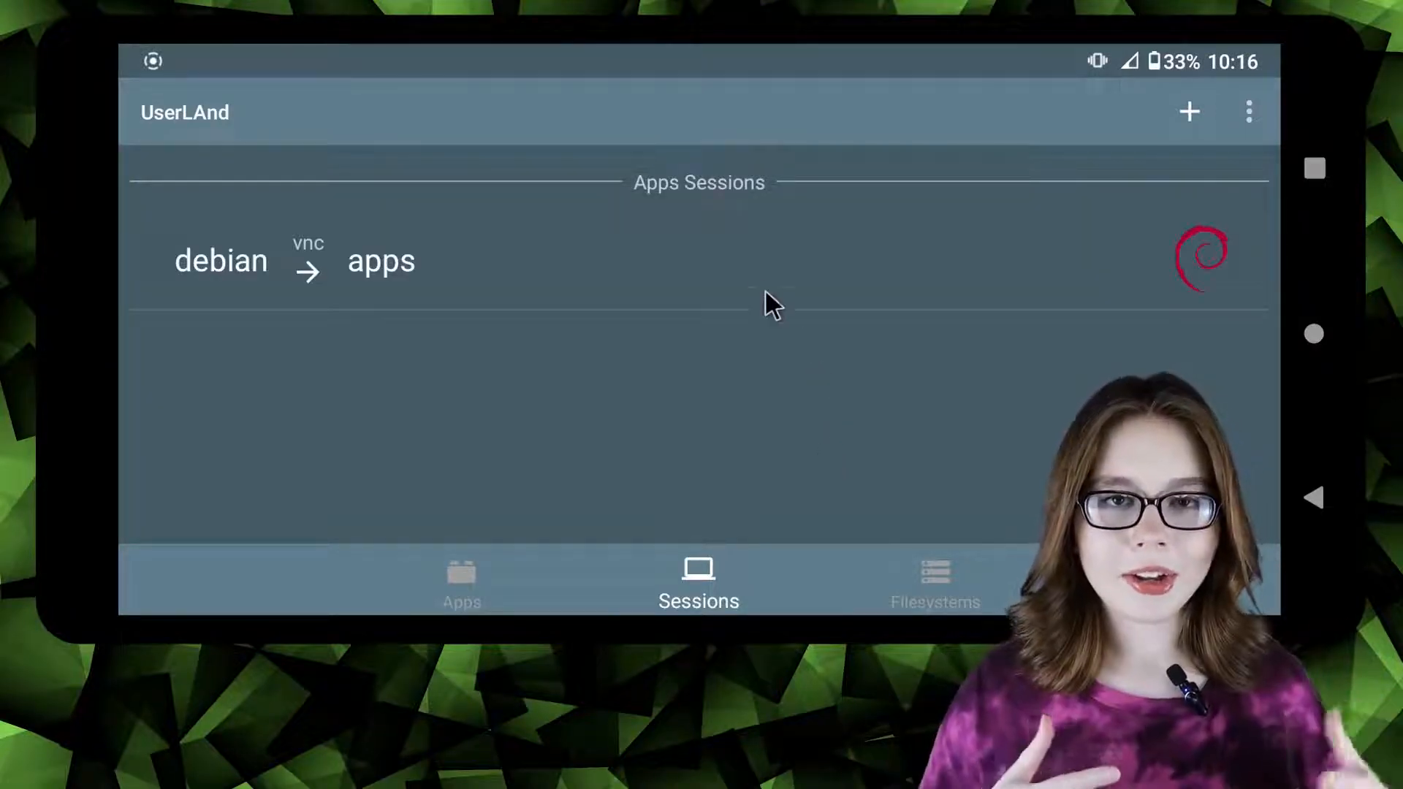
Edit the debian session and mark it Protected so Delete is no longer offered
left_click(358, 260)
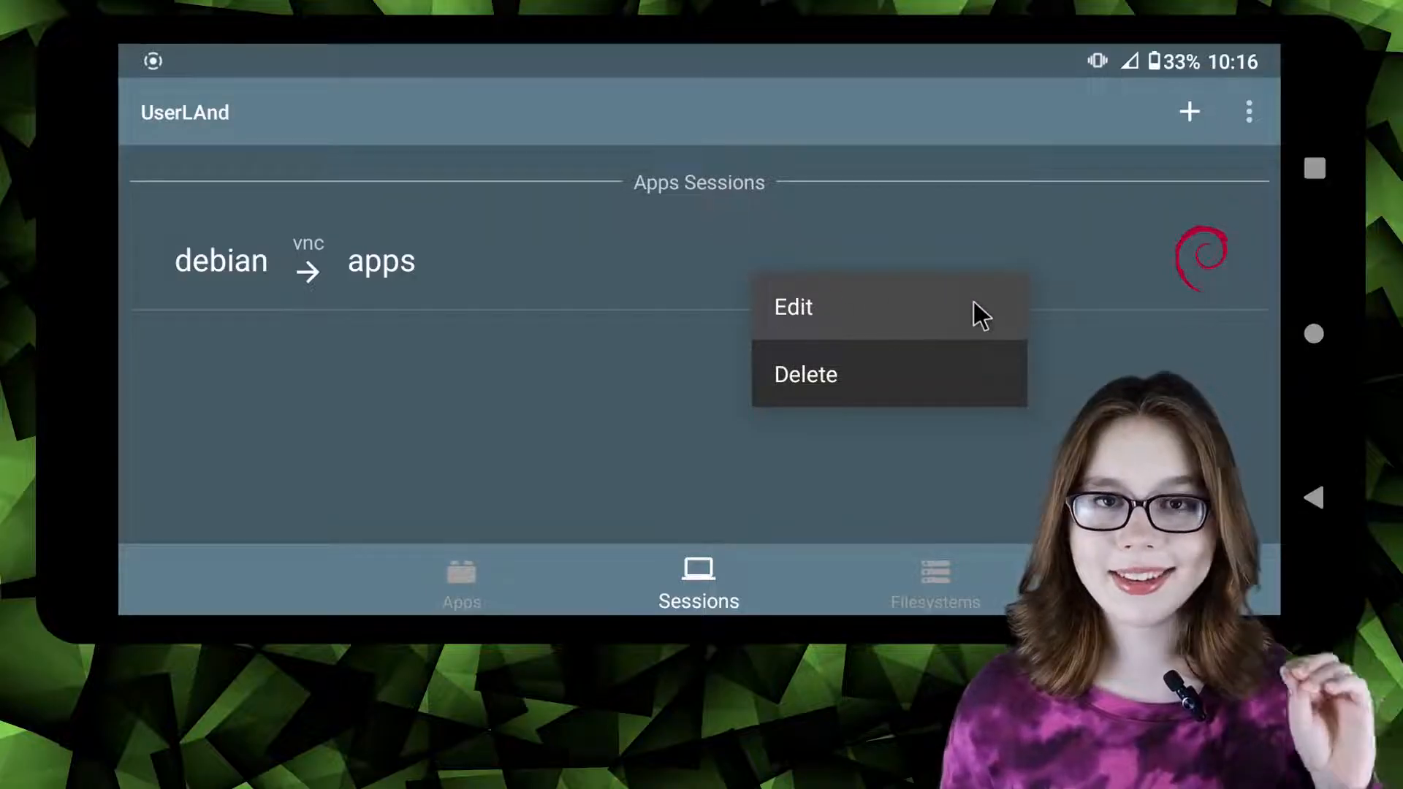
mouse_move(944, 383)
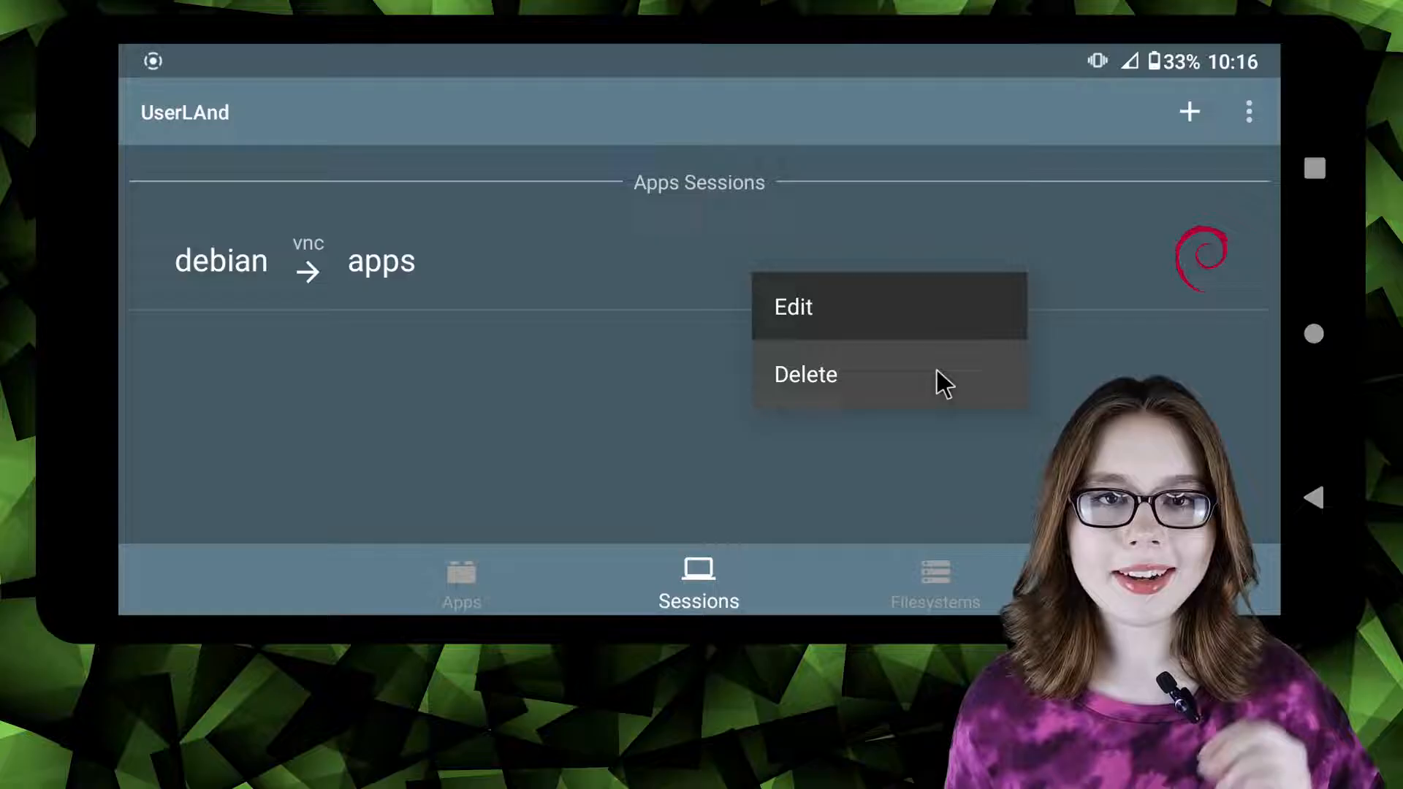
left_click(804, 375)
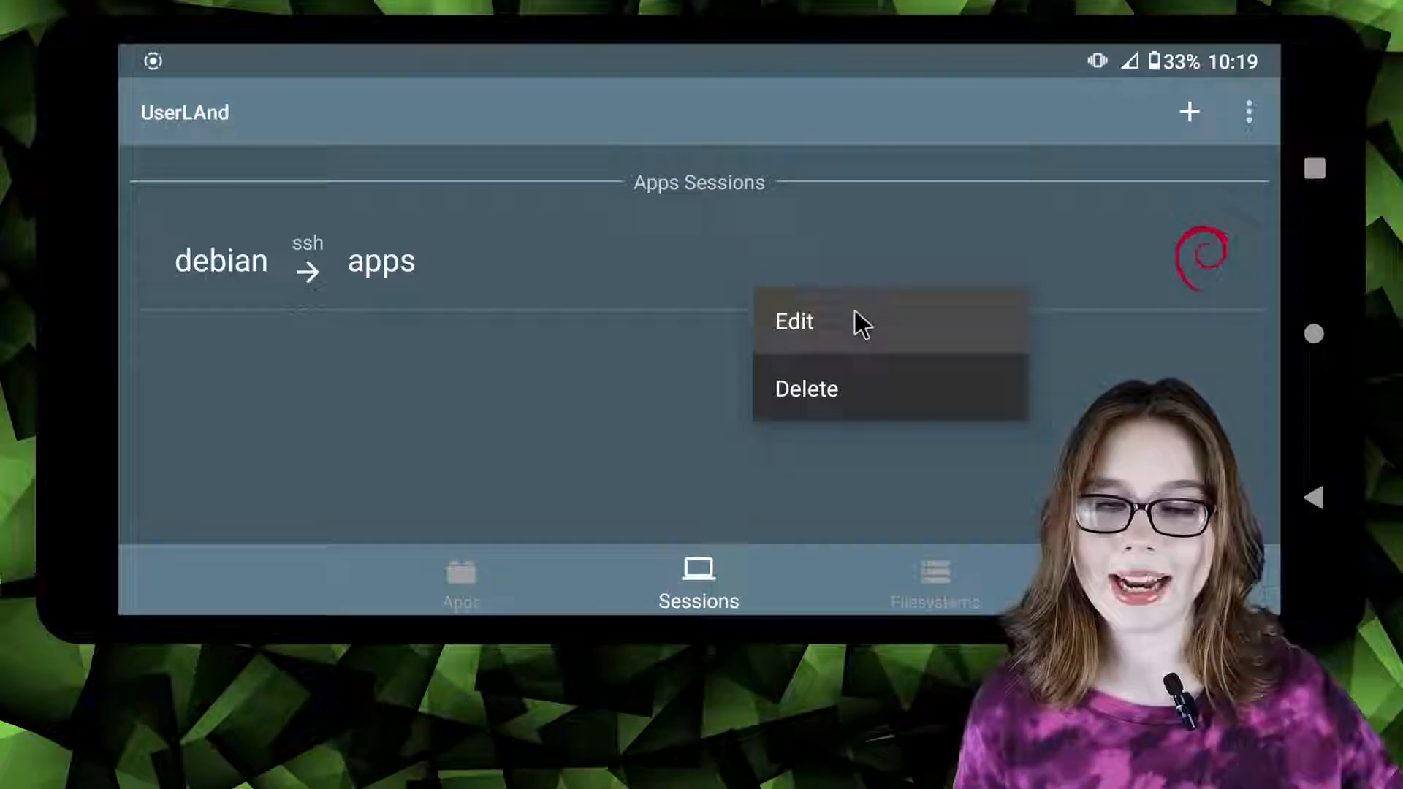
left_click(794, 322)
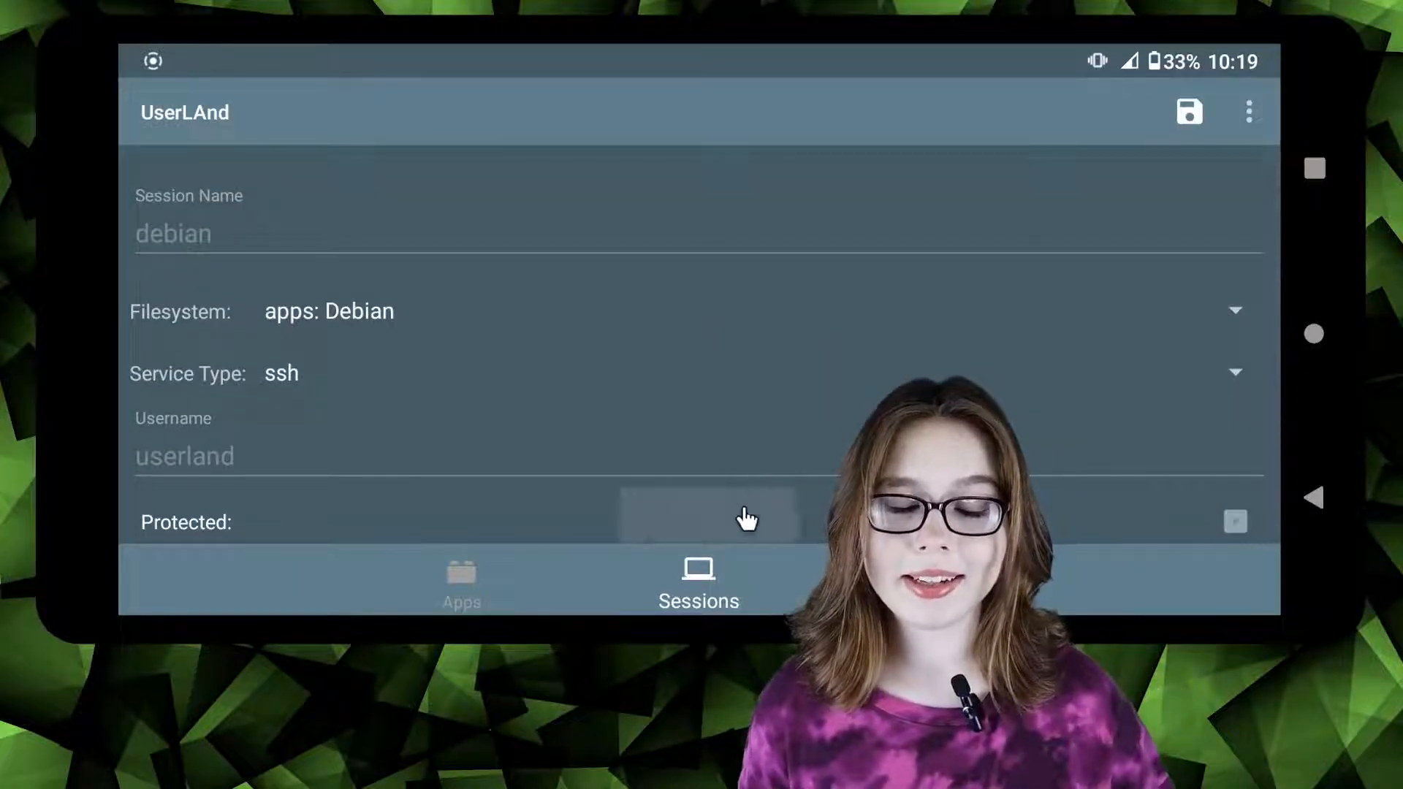
left_click(1190, 111)
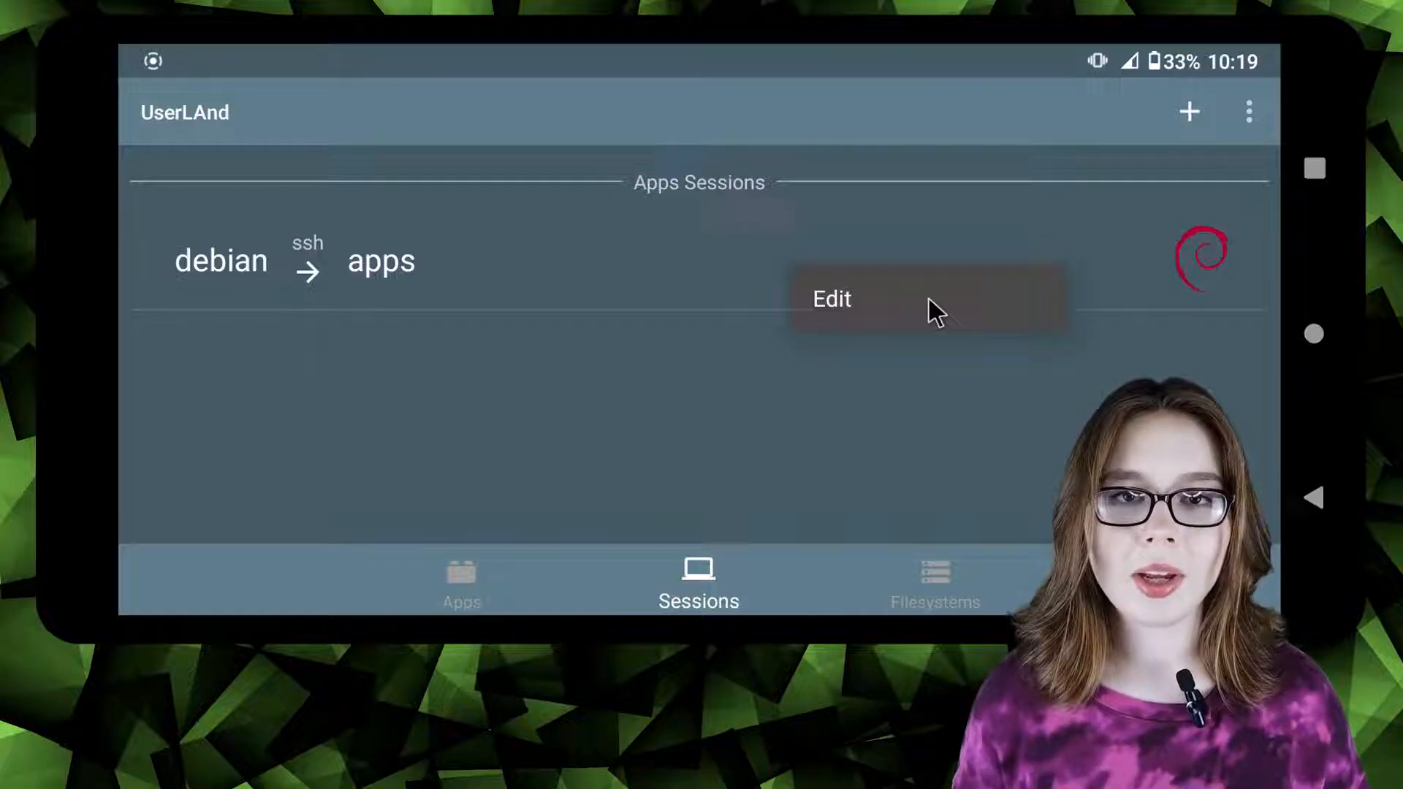
Edit the debian session again, untick Protected and save the settings
left_click(832, 298)
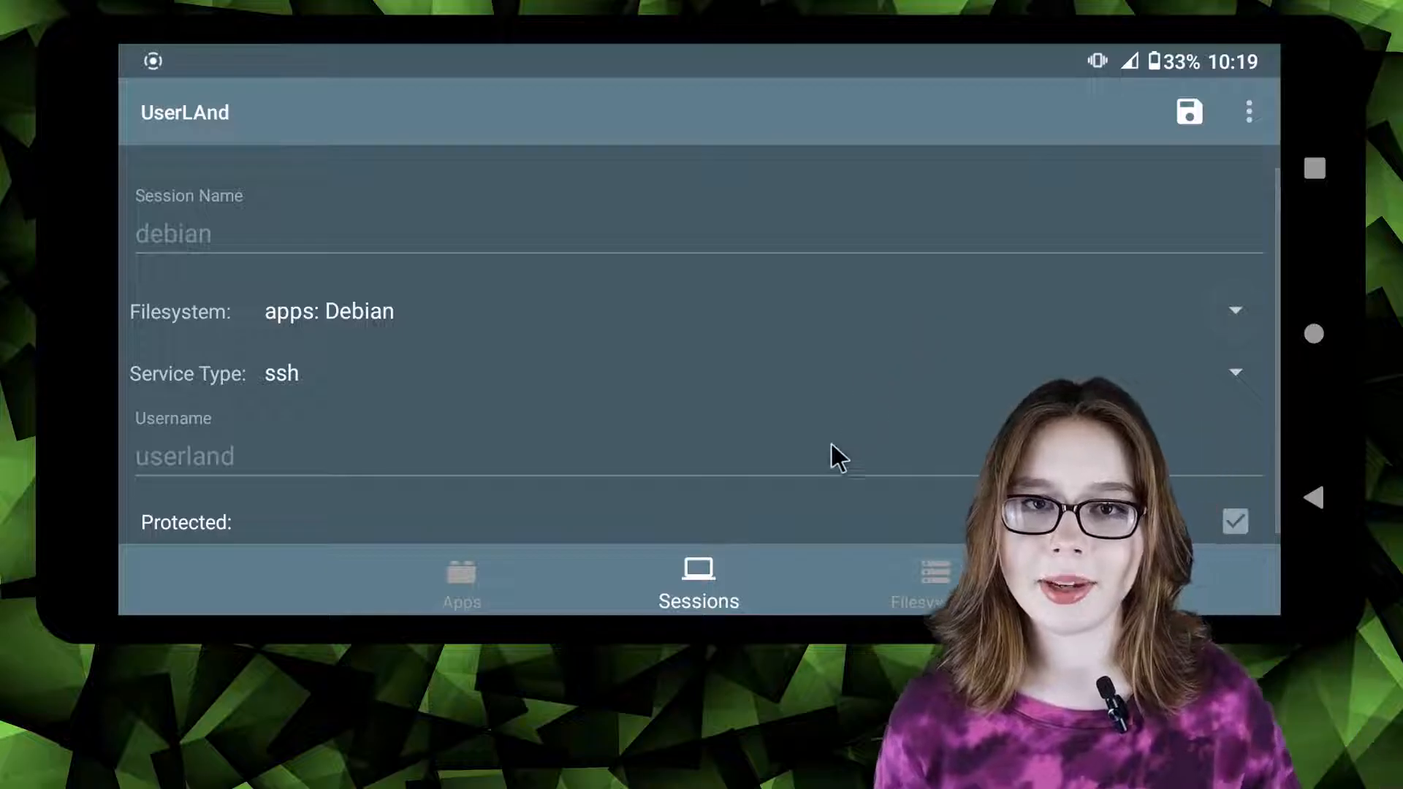
left_click(1234, 521)
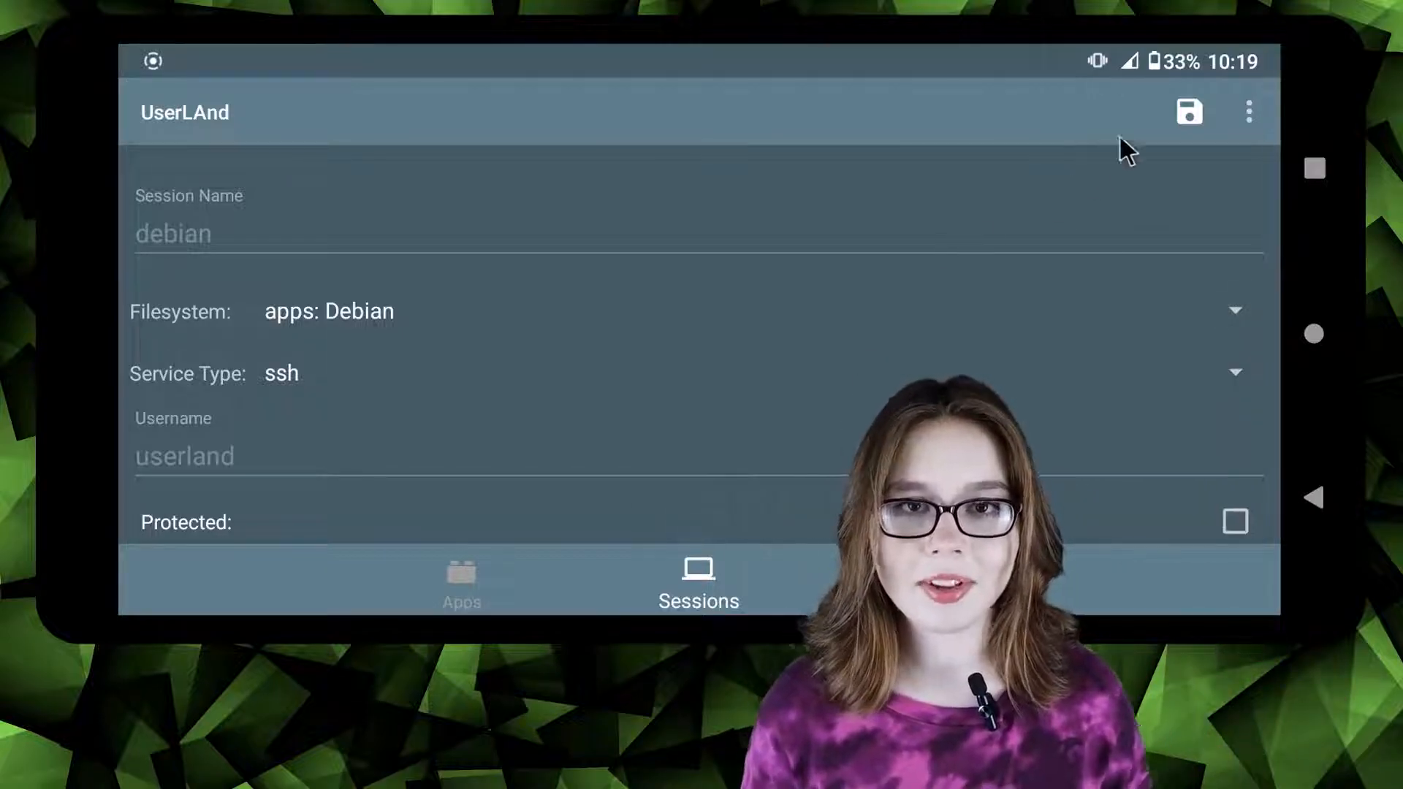
left_click(1190, 111)
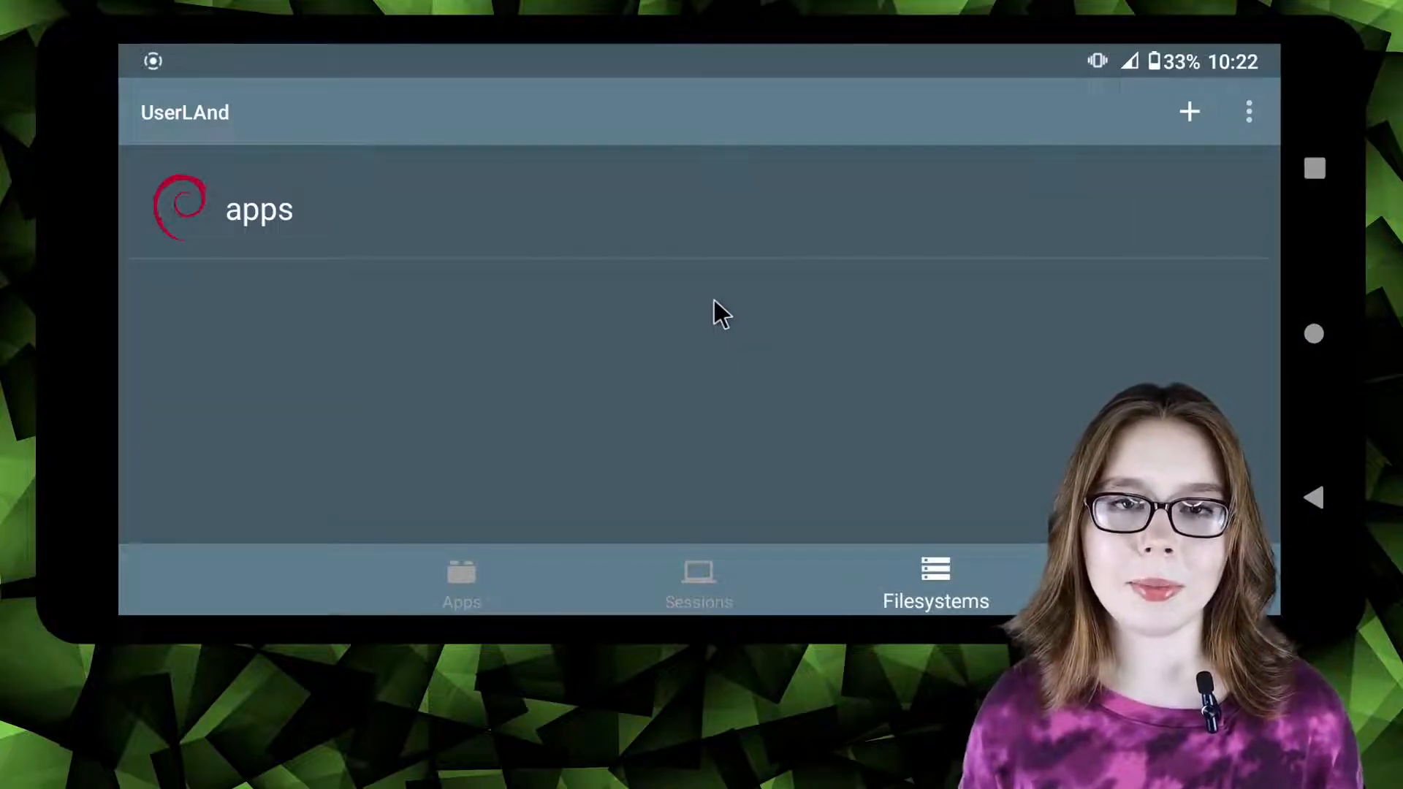
Edit the apps Debian filesystem, showing its VNC password and Protected option
left_click(260, 209)
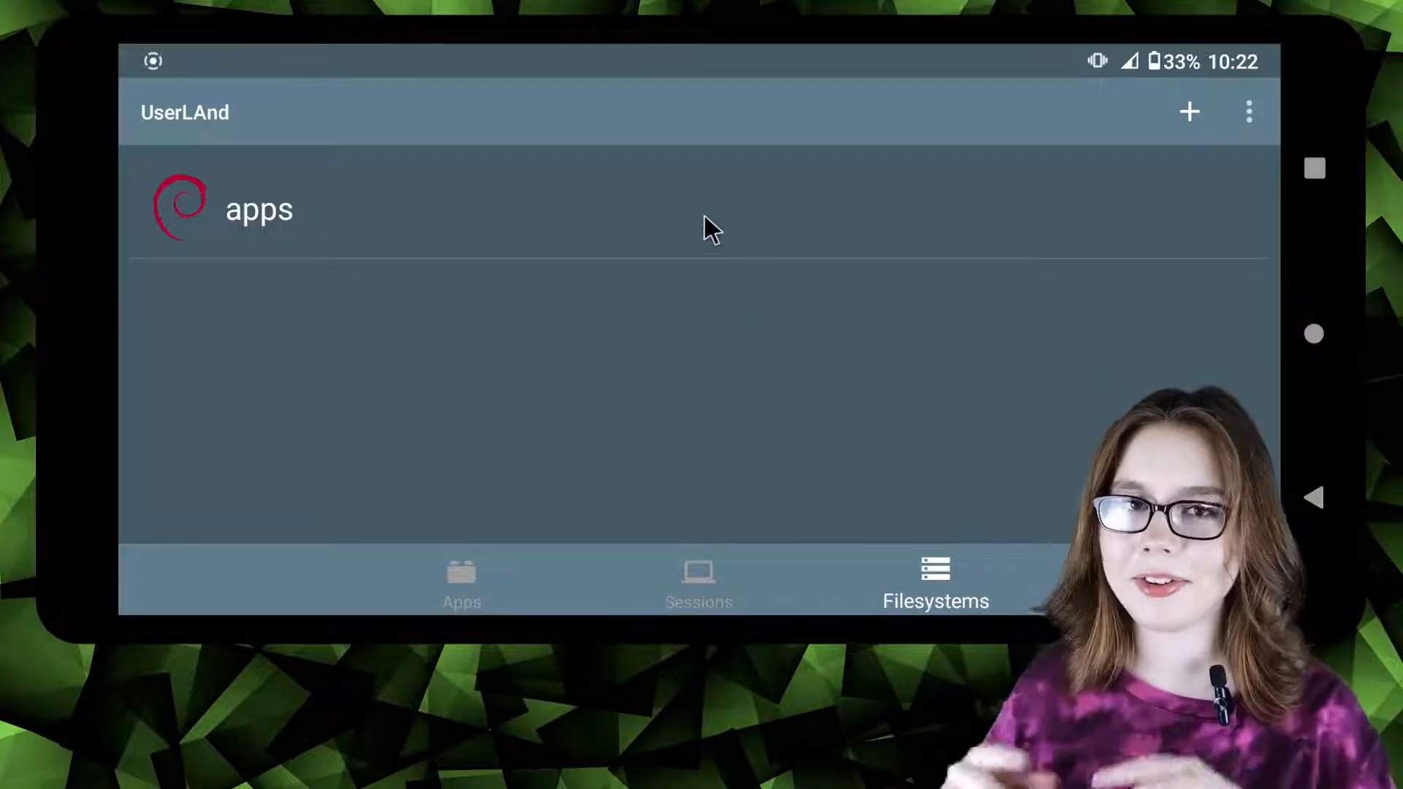
left_click(260, 209)
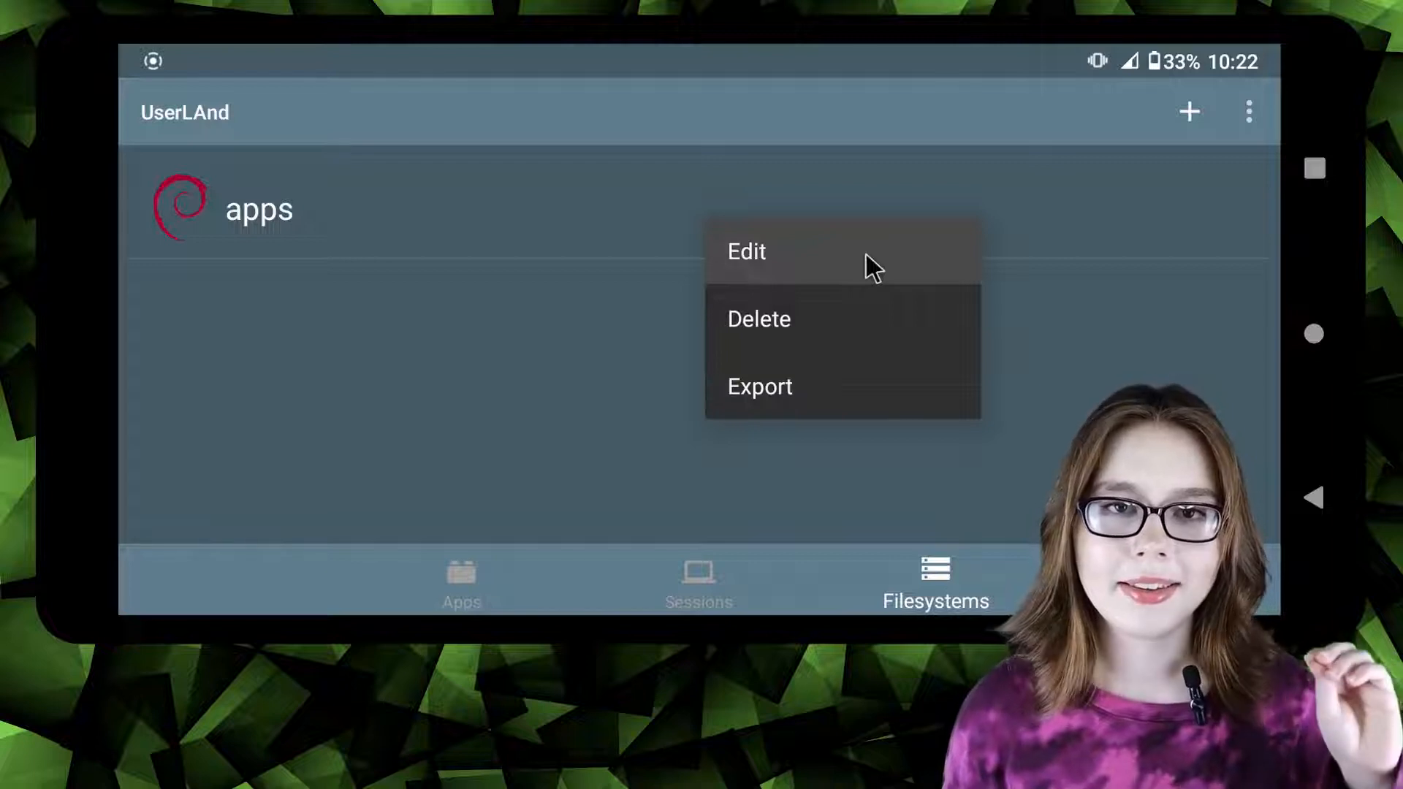
left_click(746, 251)
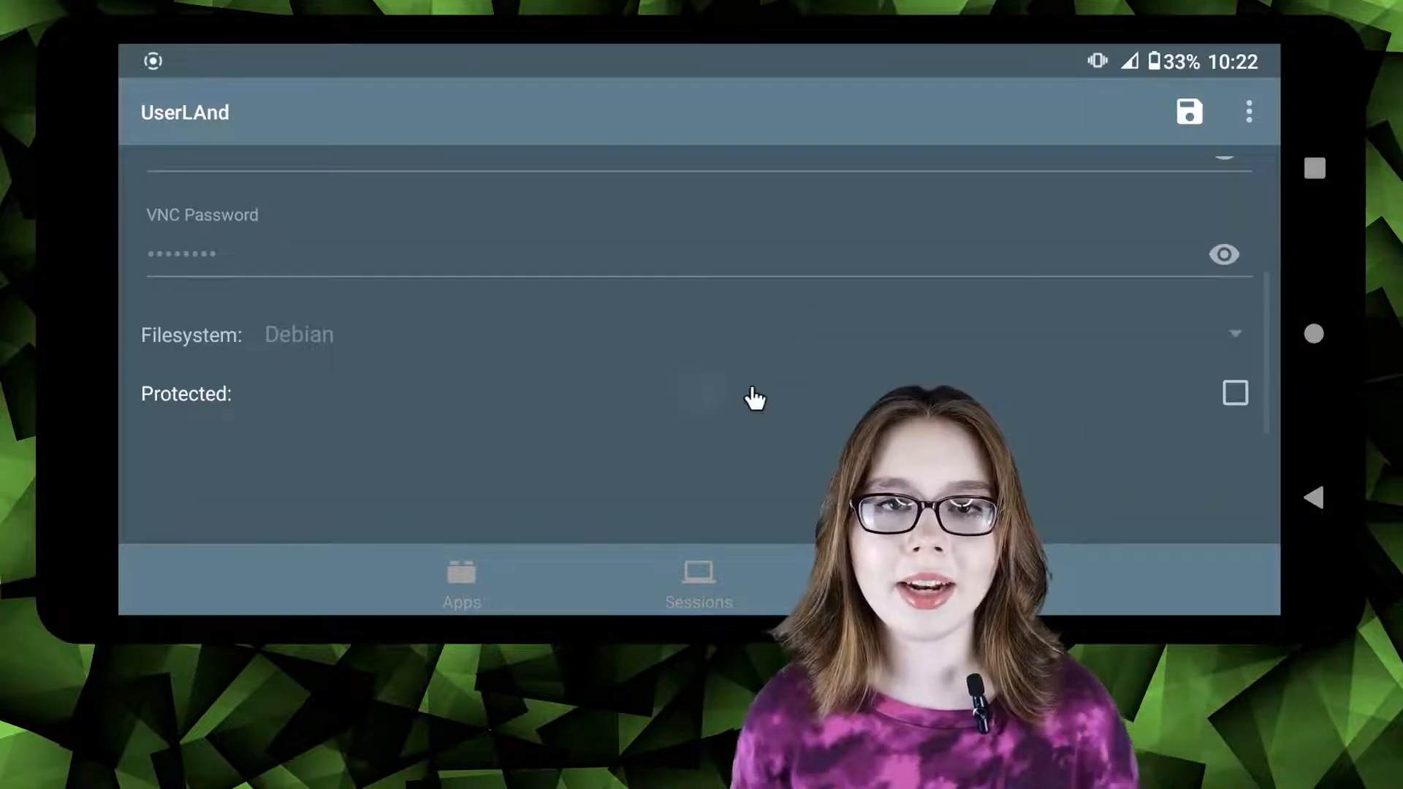